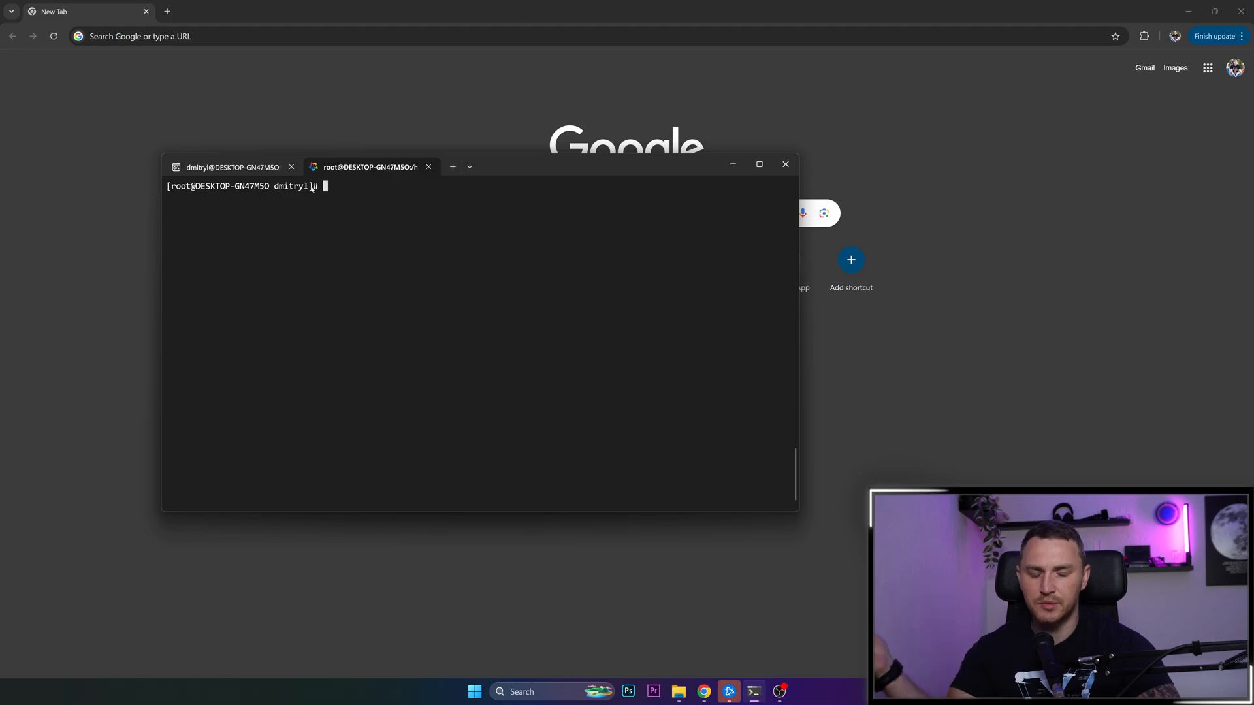
# - Start the Docker service with systemctl start docker and confirm the home directory with pwd
pyautogui.click(471, 167)
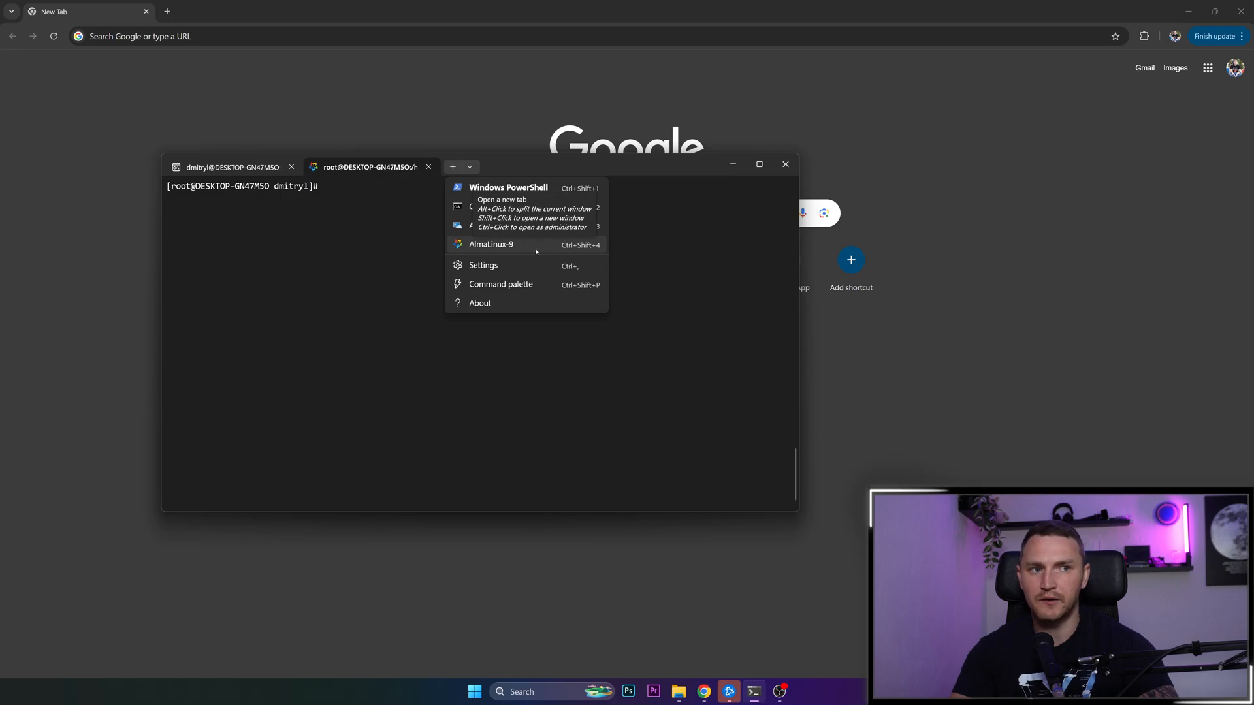
pyautogui.click(392, 255)
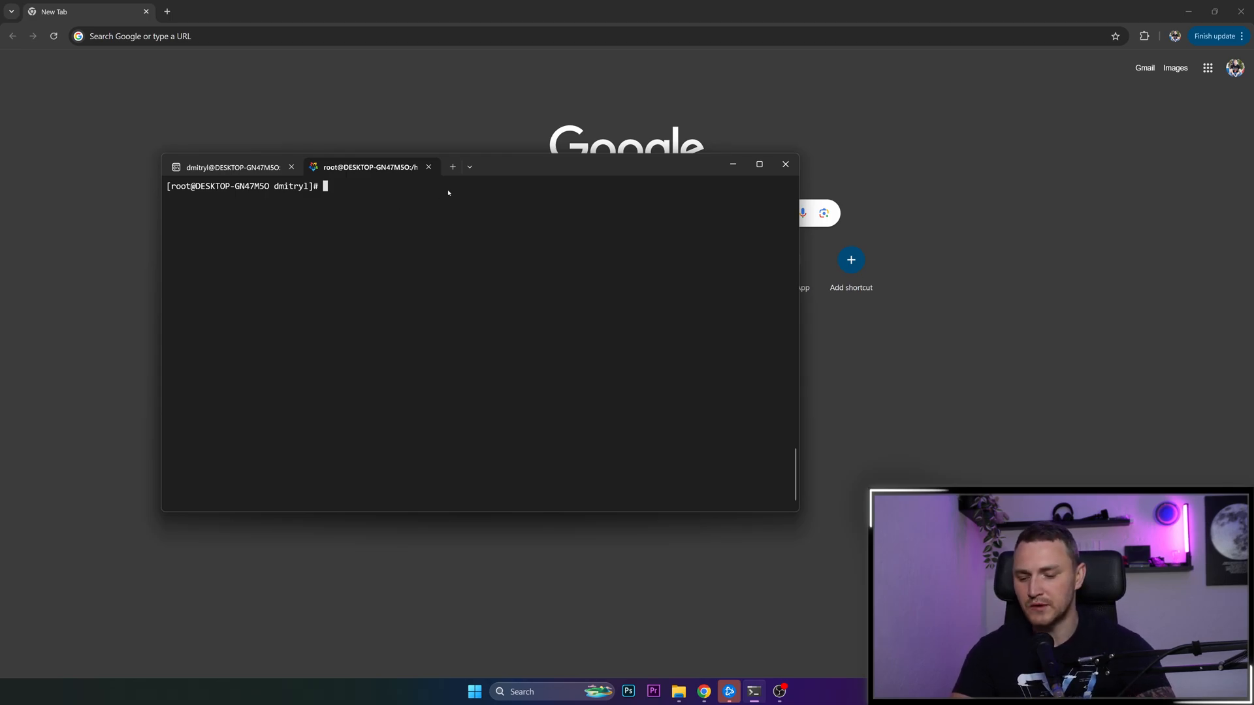
pyautogui.write('systemctl start docker')
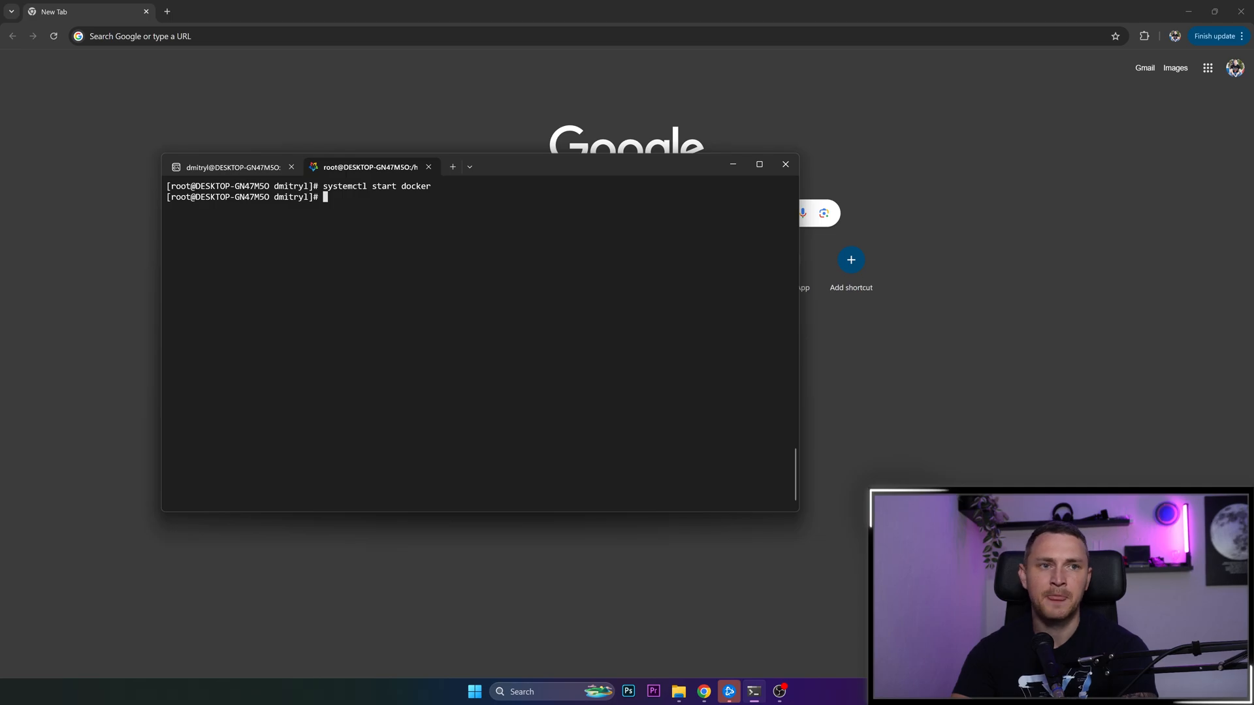
pyautogui.write('pwd')
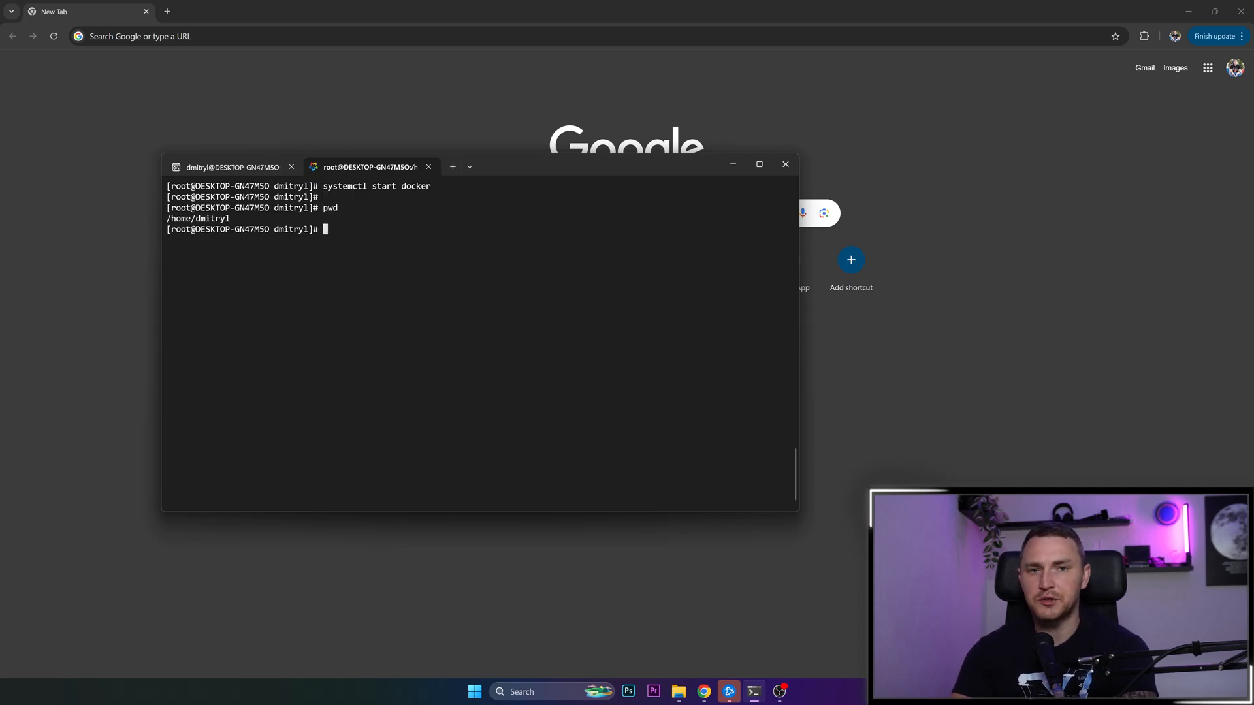
# - Create a dockerfile-demo folder with mkdir and cd into it
pyautogui.write('m')
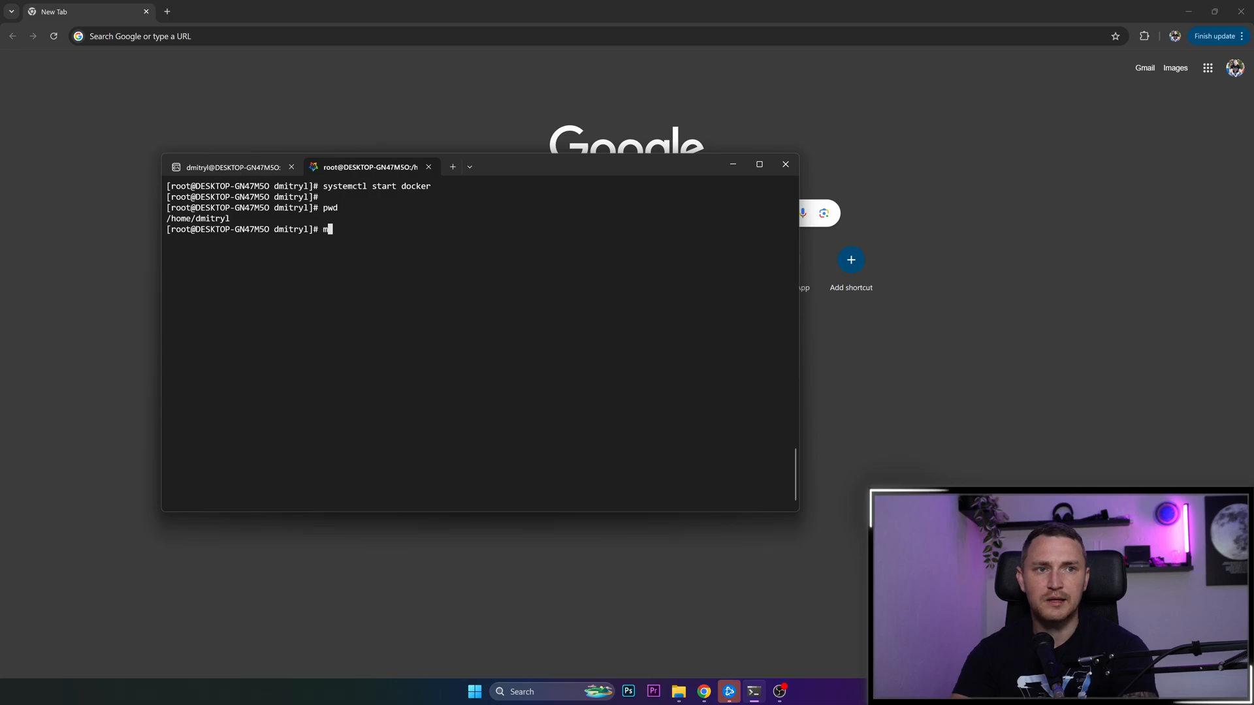
pyautogui.write('kdir')
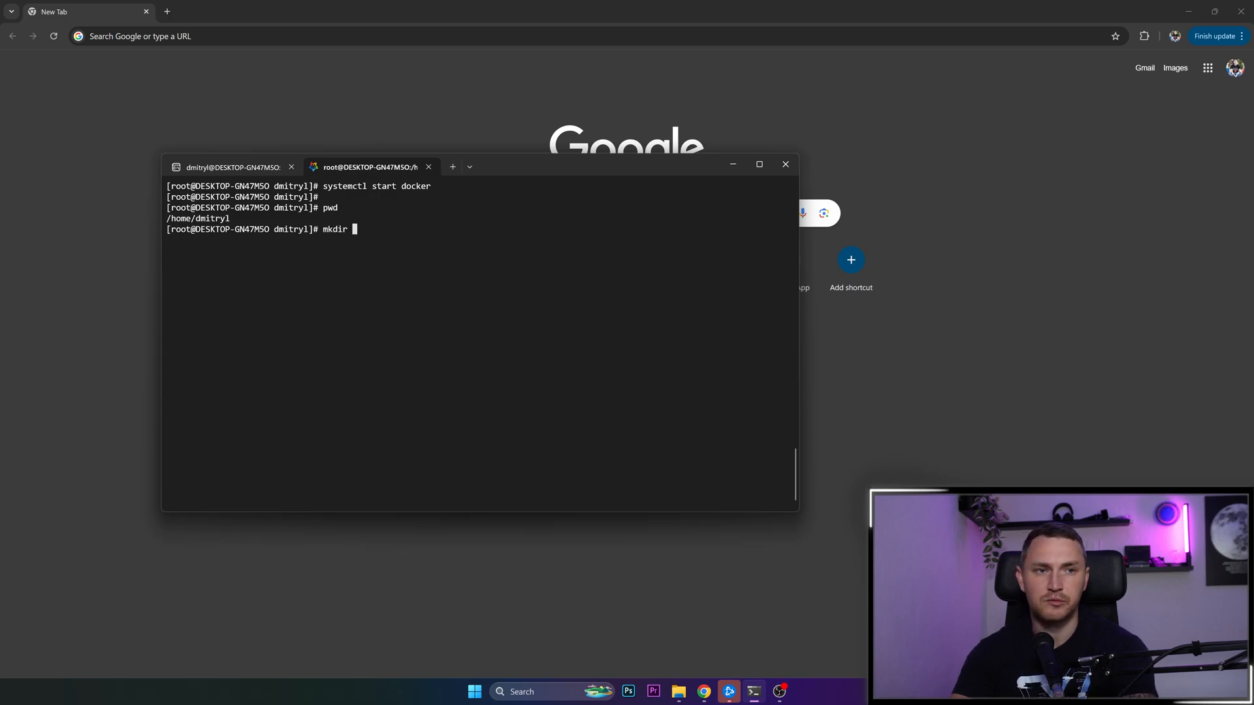
pyautogui.write('dockerfile-demo')
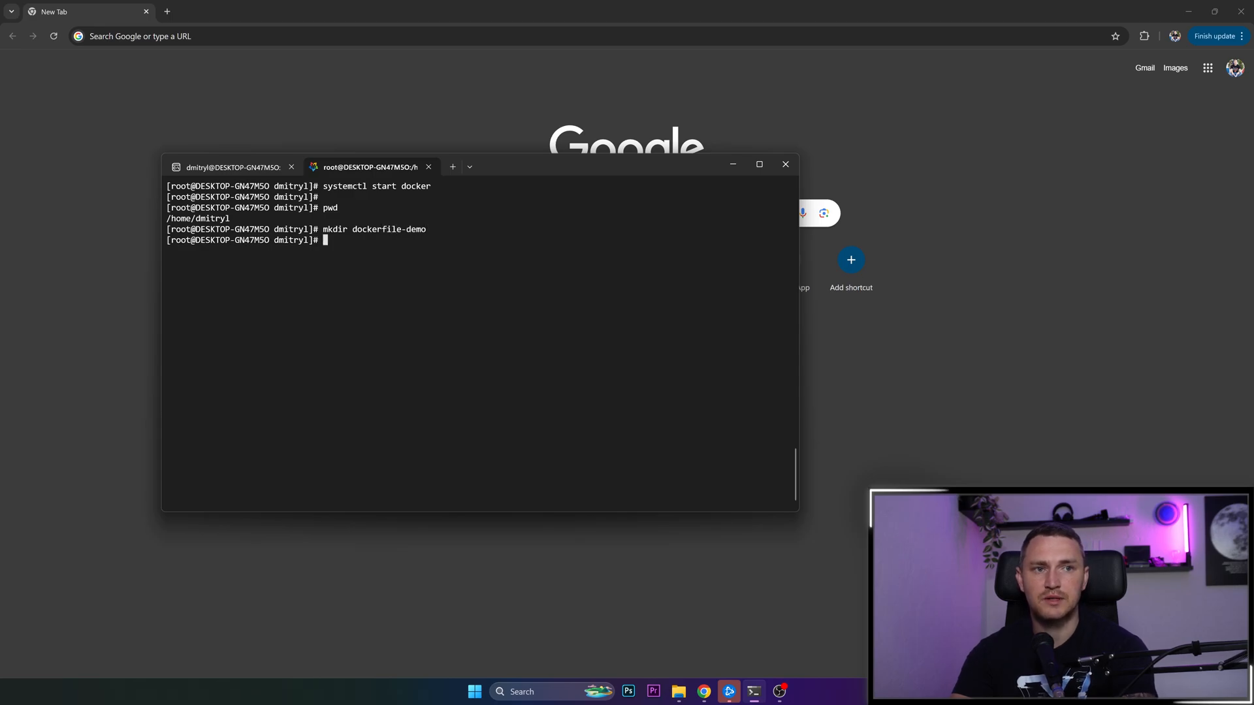
pyautogui.write('cd dockerfile-demo/')
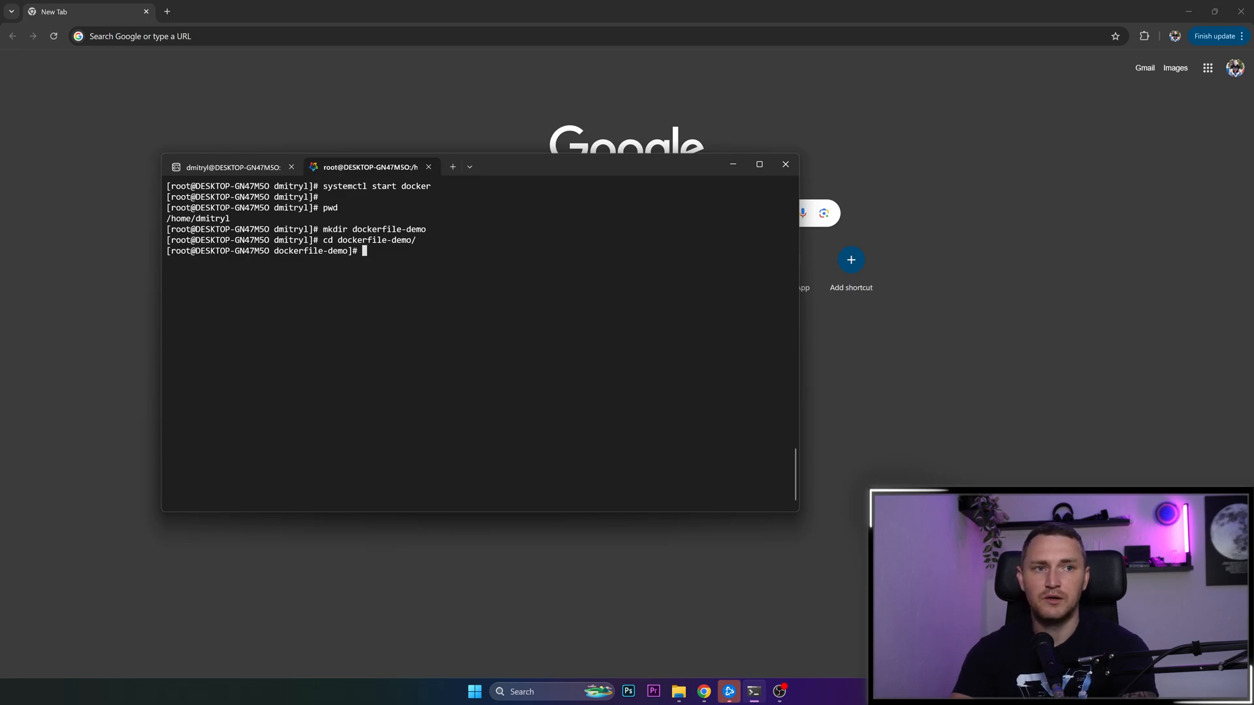
pyautogui.write('vim')
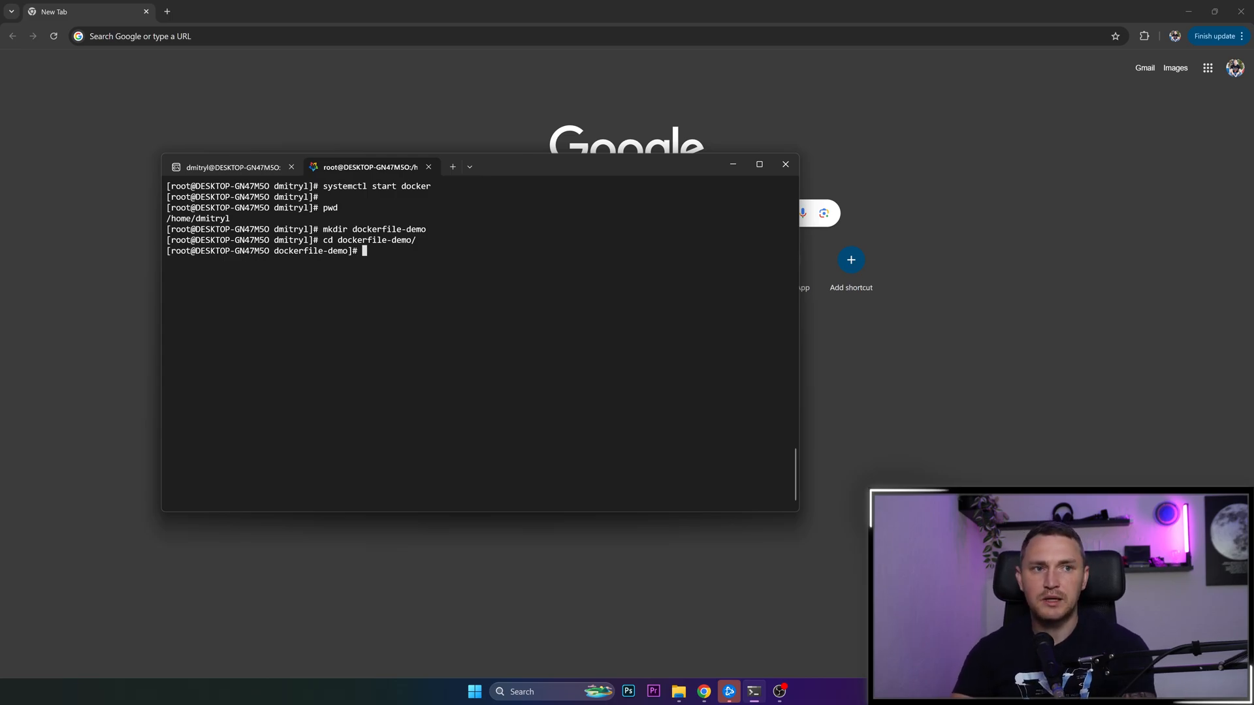
# - Create the Dockerfile via vim, make an html folder beside it and move into html/
pyautogui.write('vim Dockerfile')
pyautogui.write('ls')
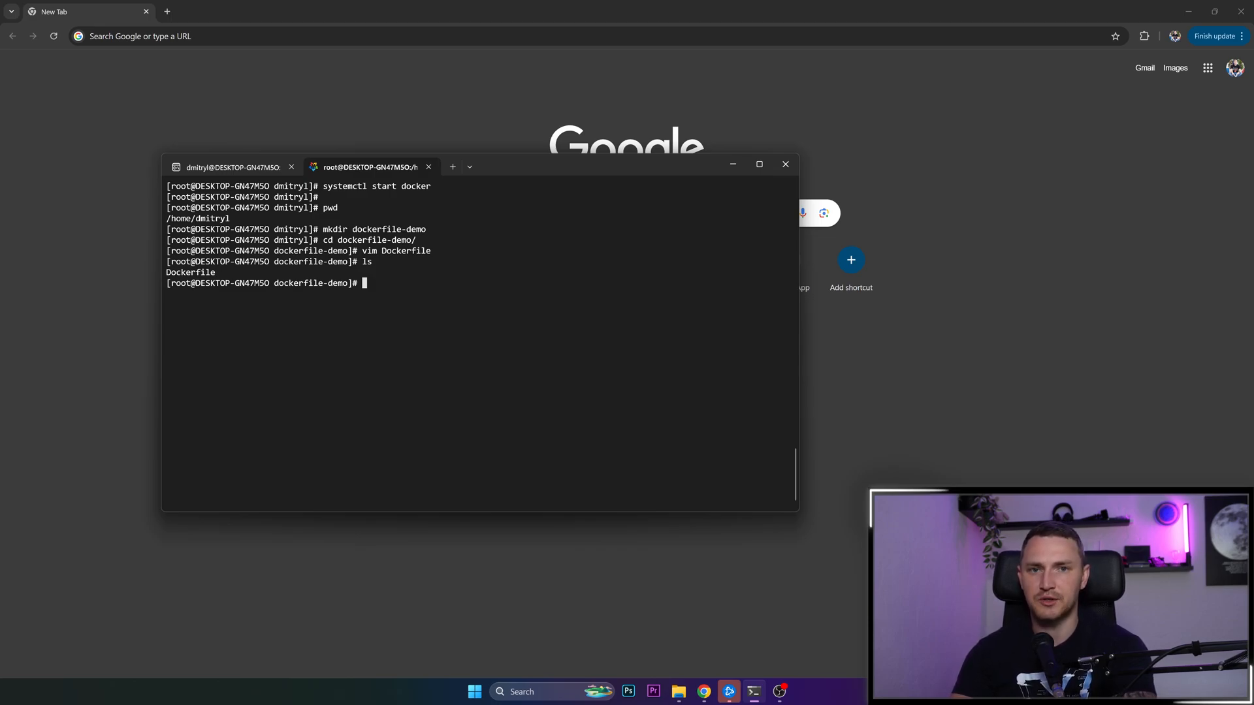
pyautogui.write('mkdir')
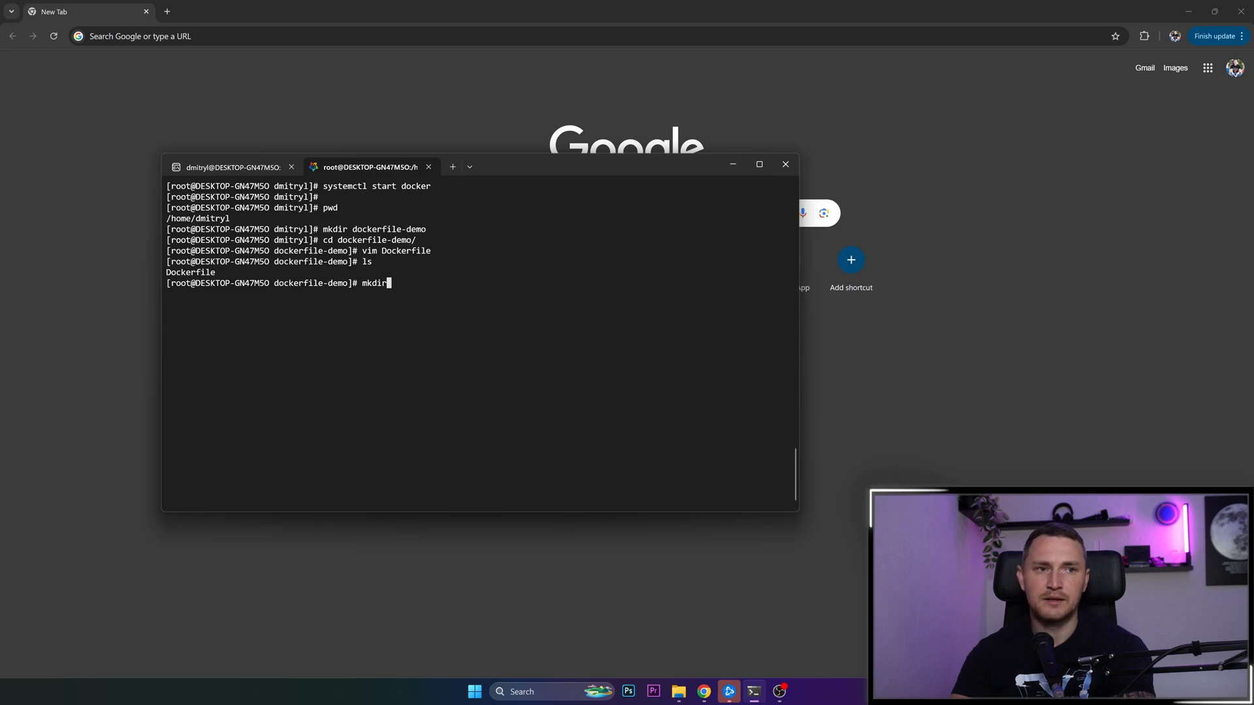
pyautogui.write('html')
pyautogui.write('ls')
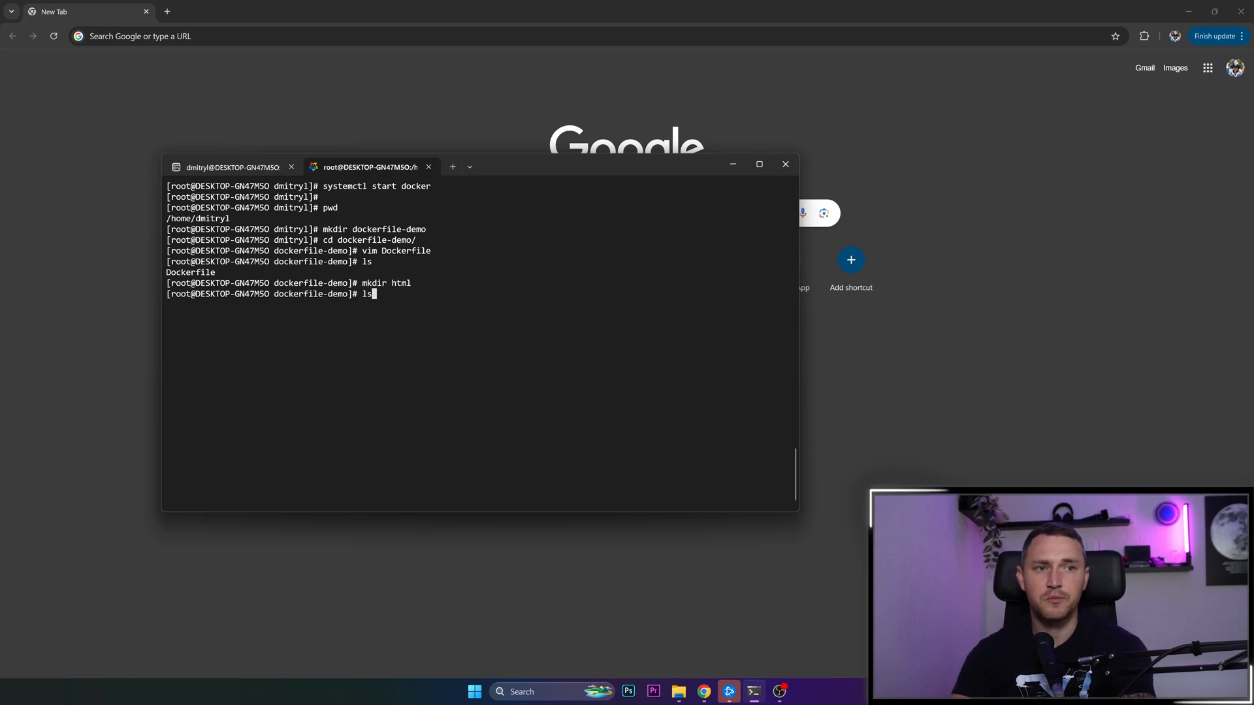
pyautogui.write('cd html/')
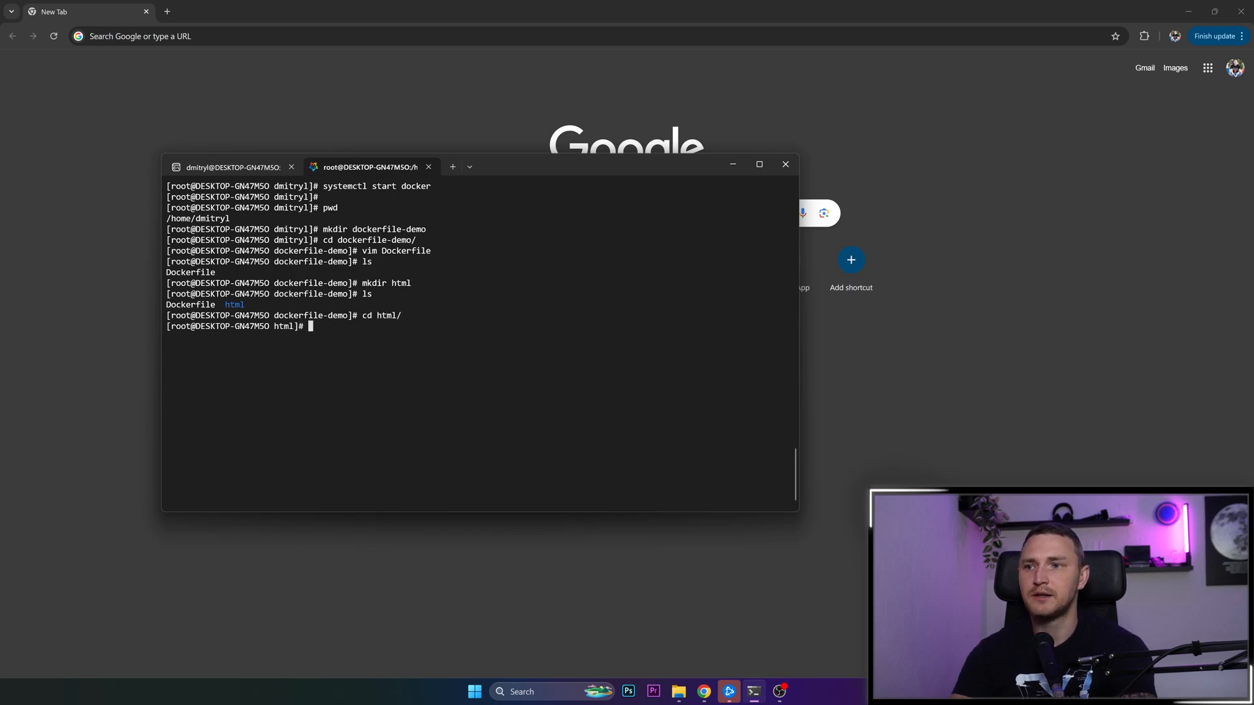
# - Begin a new index.html file in vim inside the html folder
pyautogui.write('vim index')
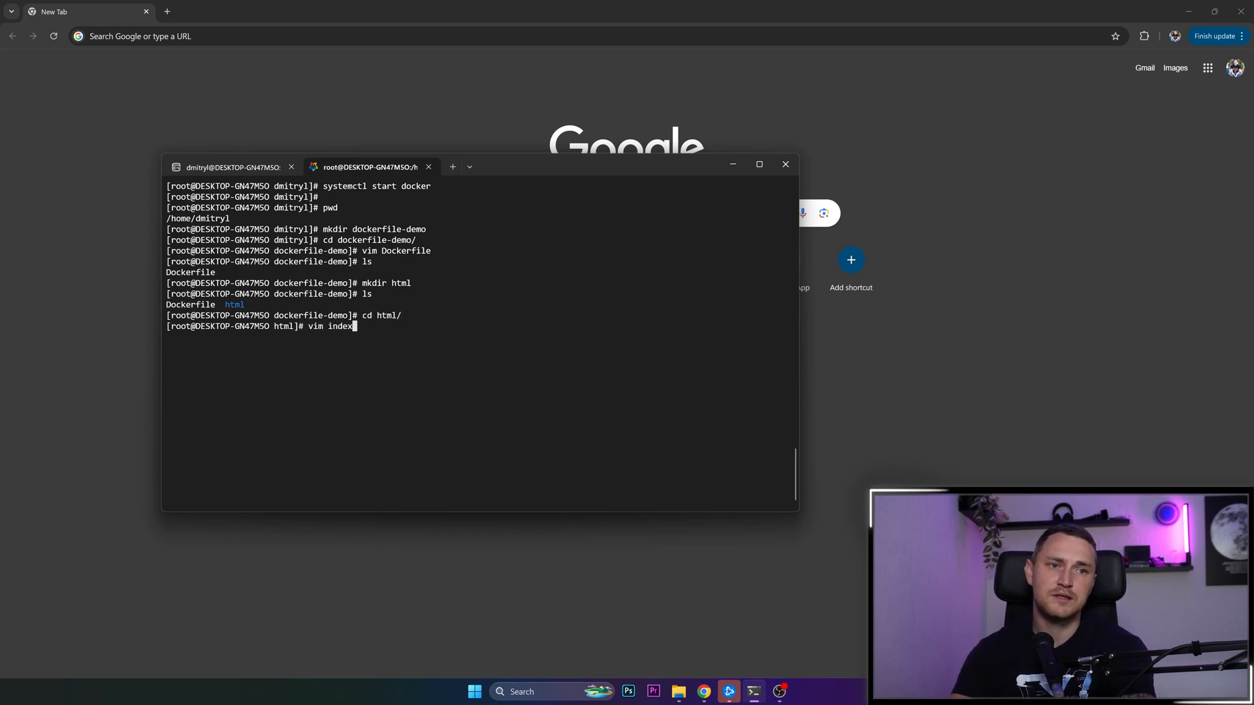
pyautogui.write('.h')
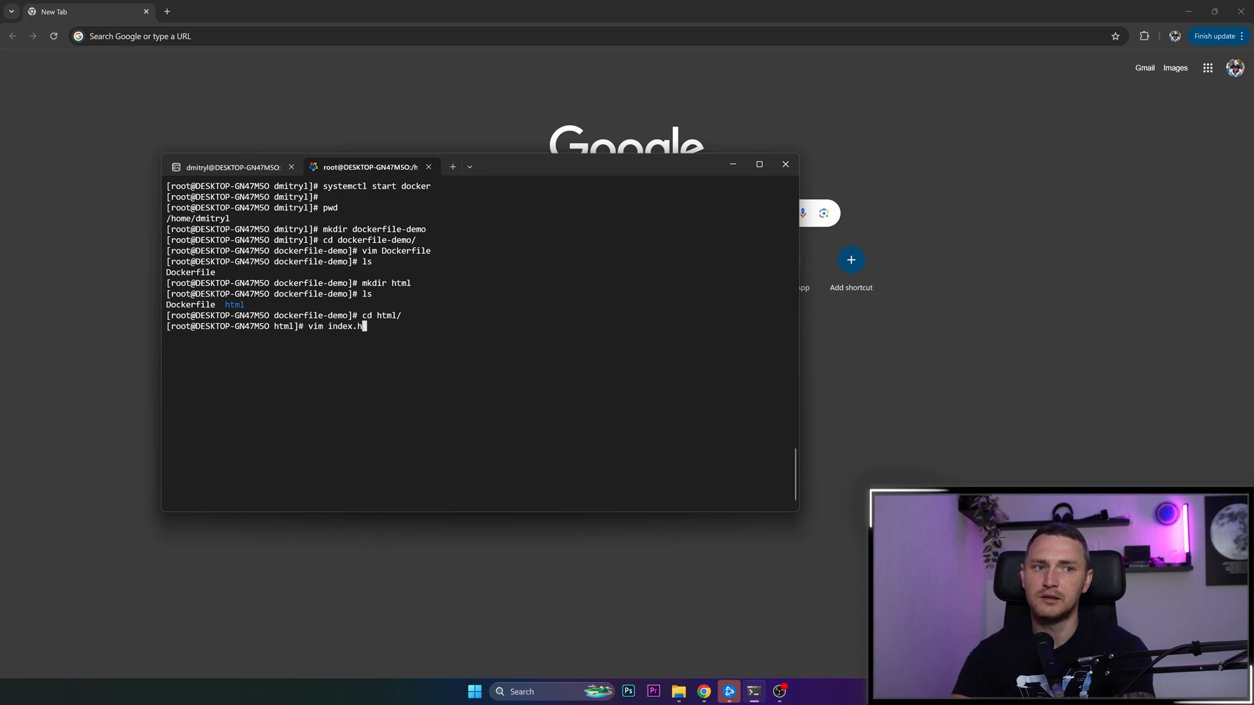
pyautogui.write('tml')
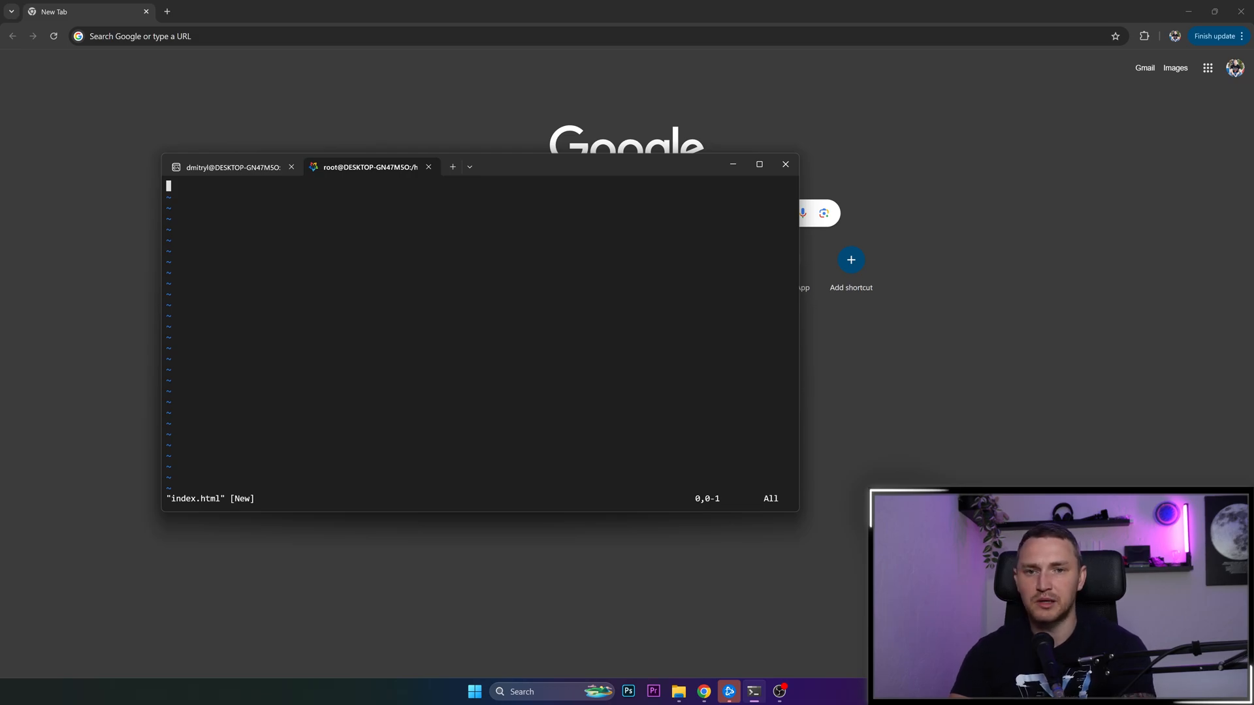
# - Write <h1>Subscribe to my Channel, and check out Patreon!</h1> into index.html and save it with :wq
pyautogui.press('i')
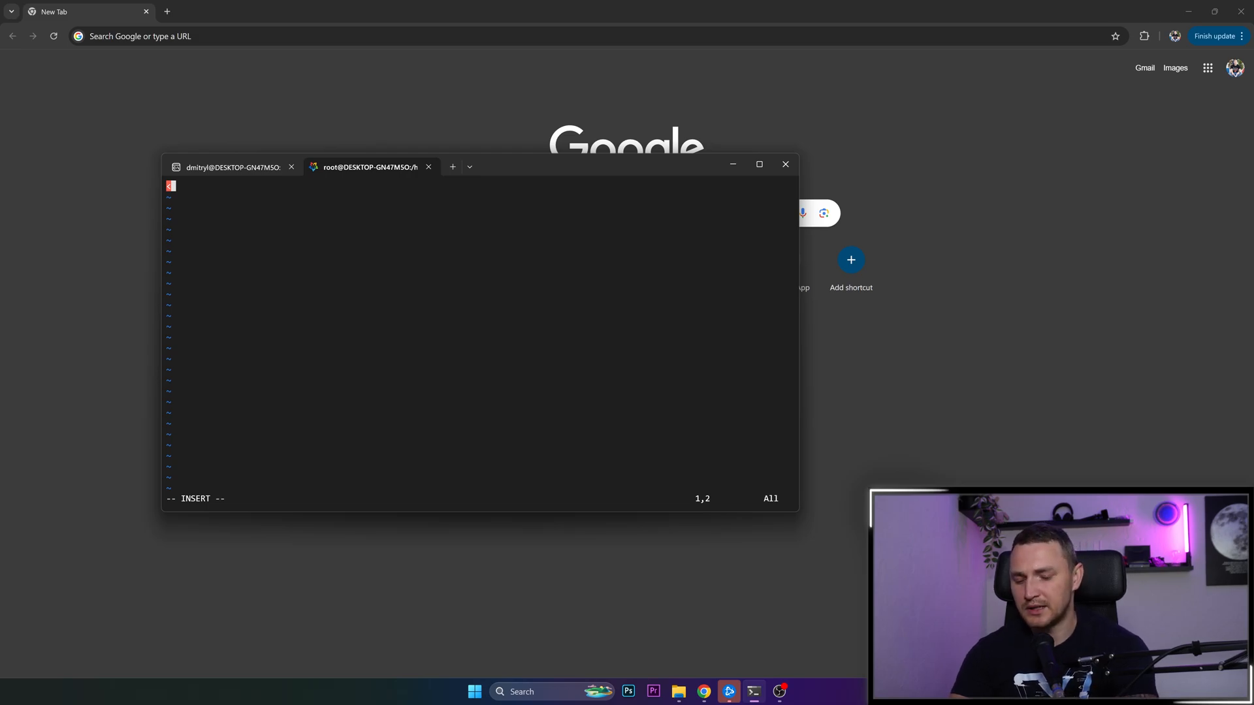
pyautogui.write('h1')
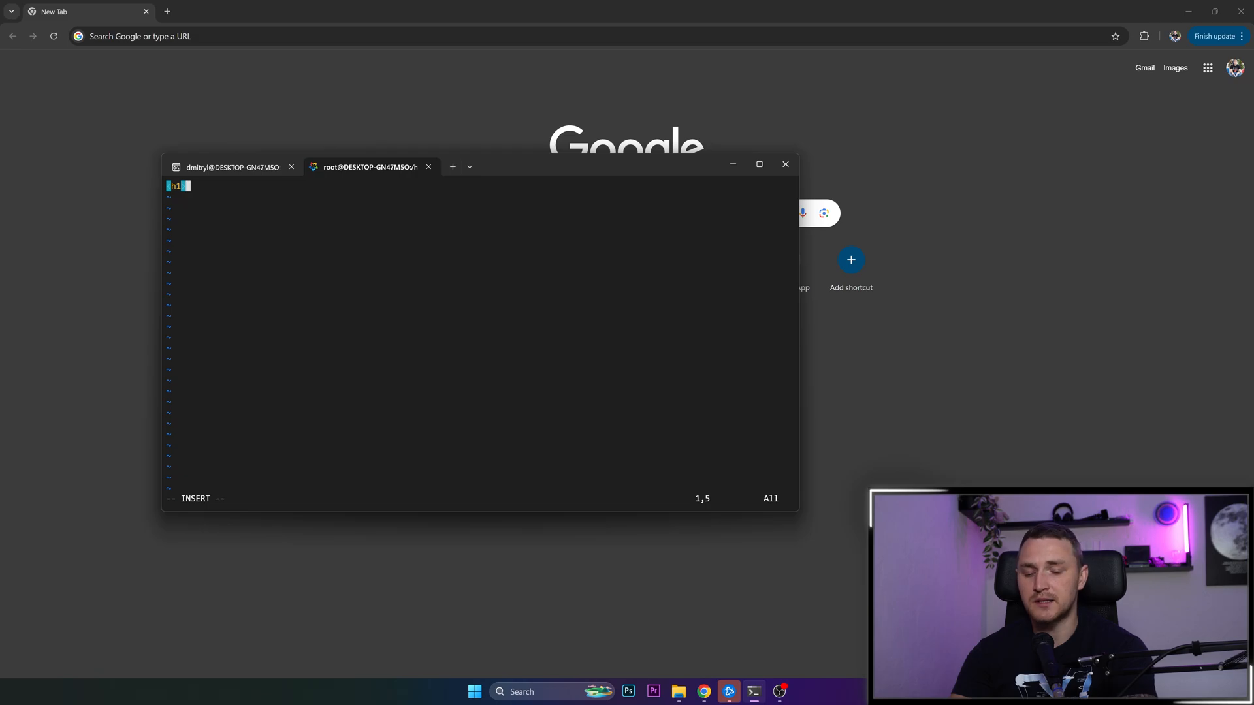
pyautogui.write('>Subscribe to')
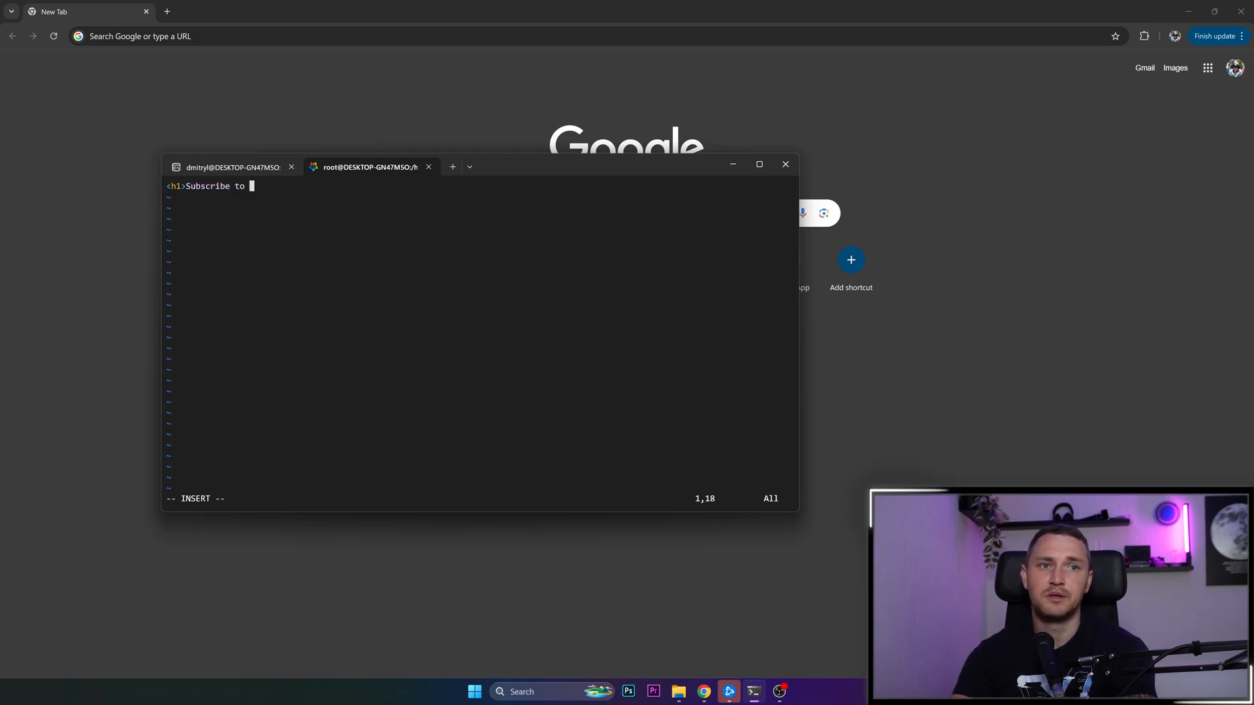
pyautogui.write('my Channel, and check out Pat')
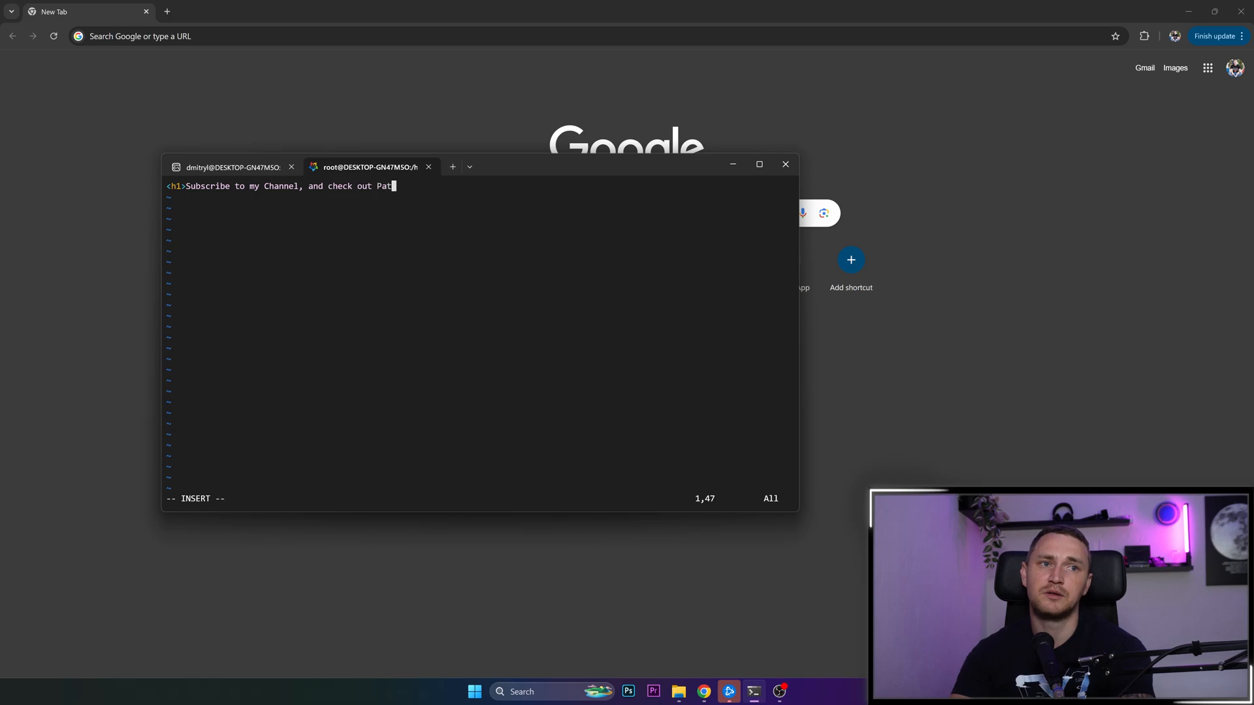
pyautogui.write('reon!')
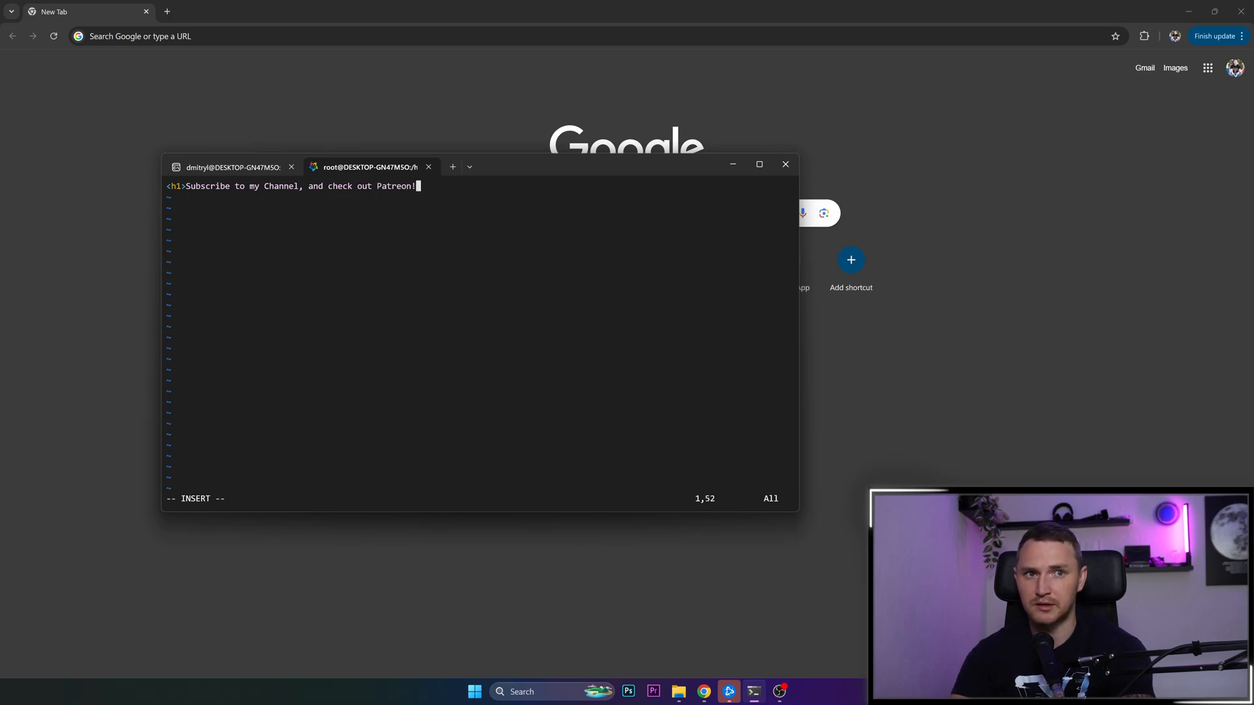
pyautogui.write('</h1>')
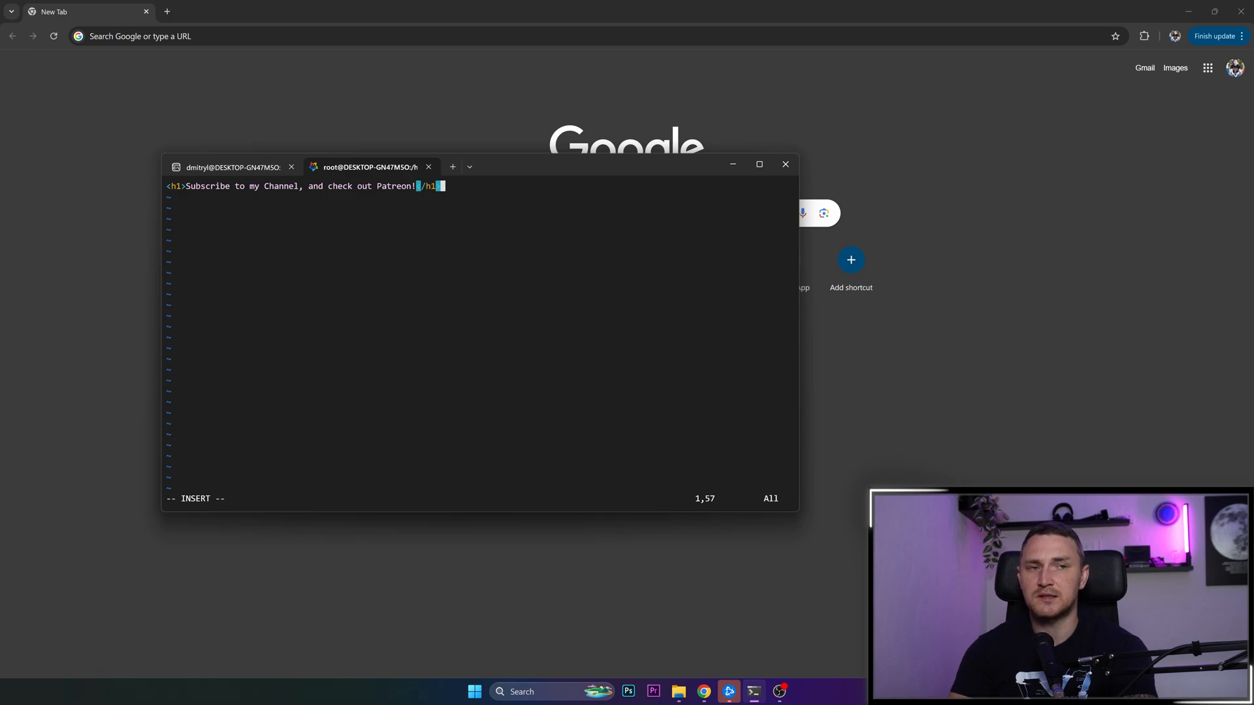
pyautogui.press('Escape')
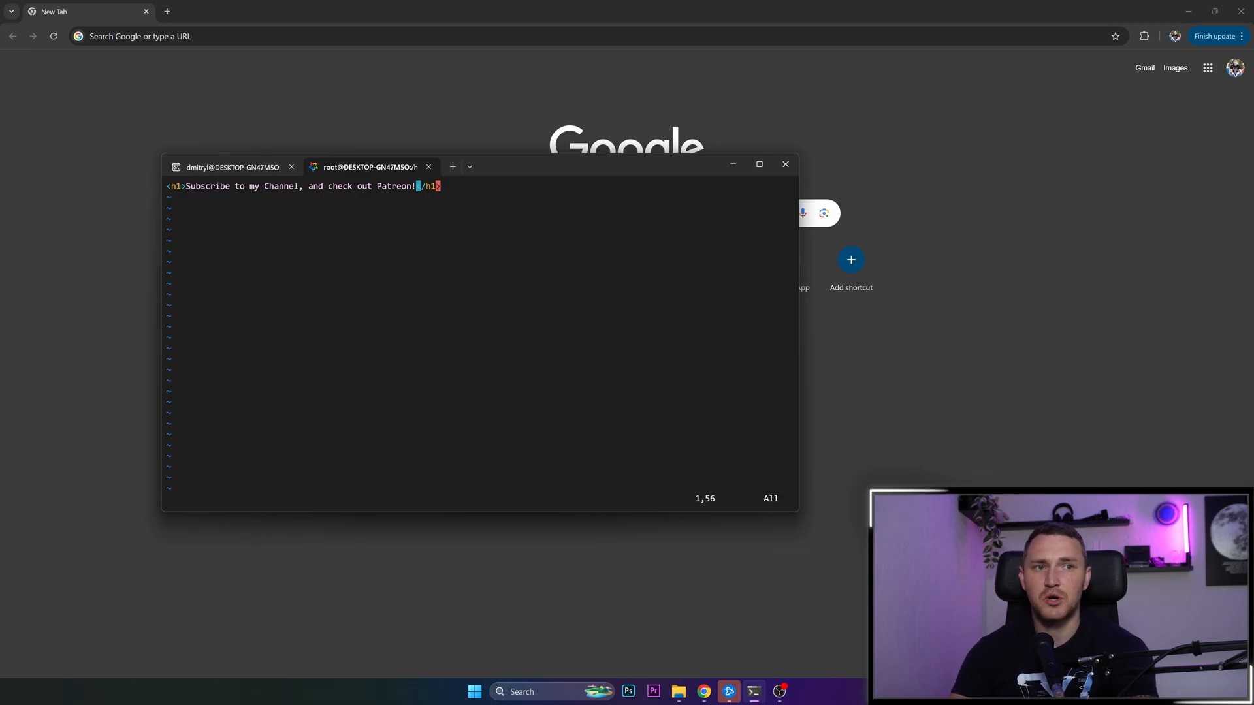
pyautogui.write(':wq')
pyautogui.write('cat index.htm')
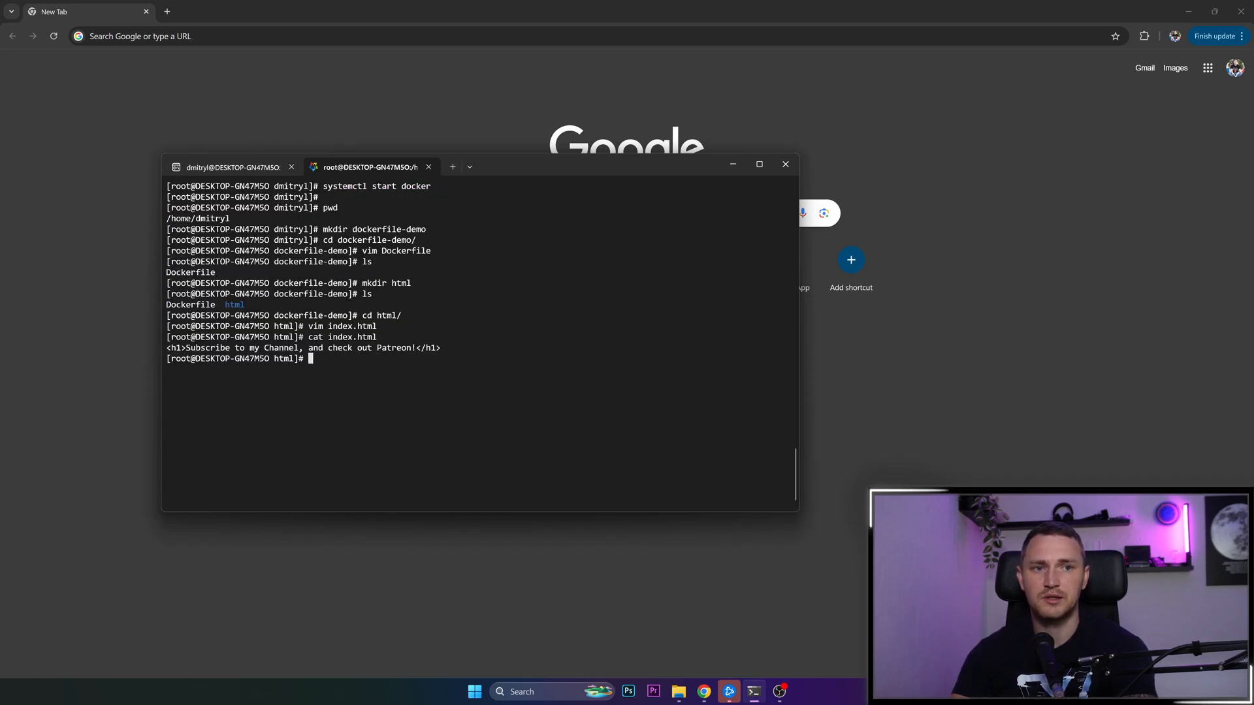
# - List the dockerfile-demo contents with ll, then open the empty Dockerfile in vim in insert mode
pyautogui.write('l')
pyautogui.write('cd ..')
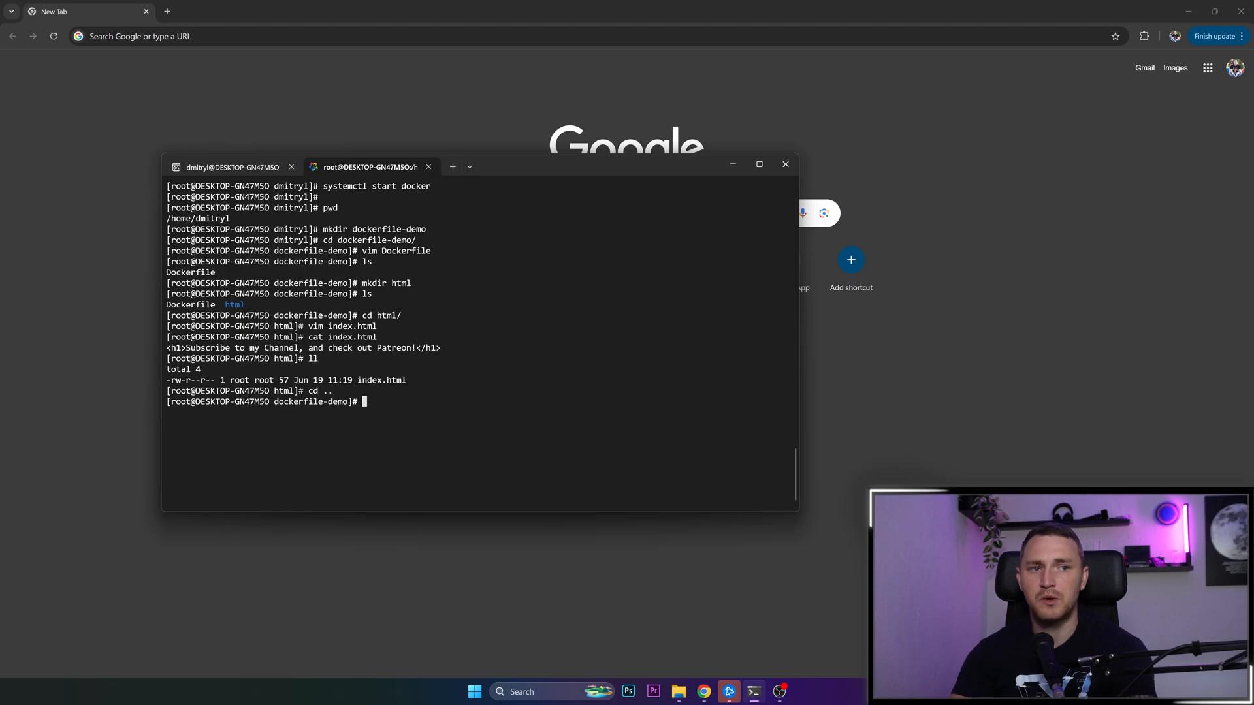
pyautogui.write('ll')
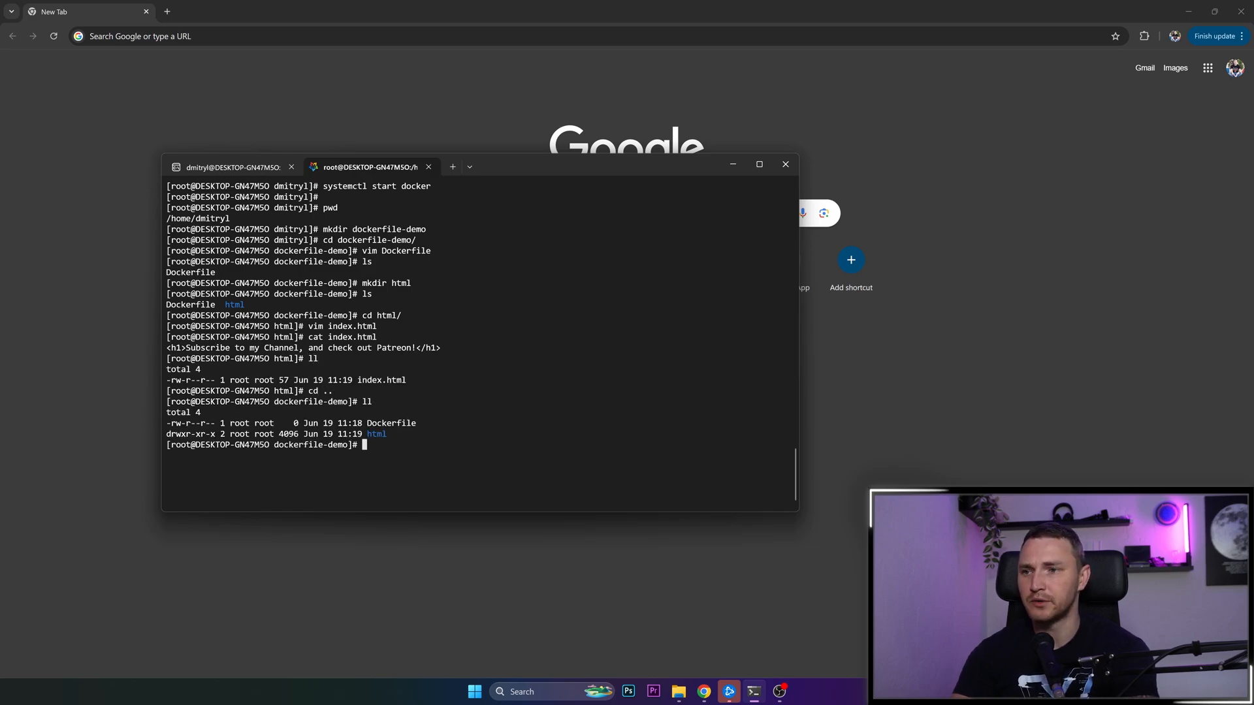
pyautogui.write('vim Dockerfile')
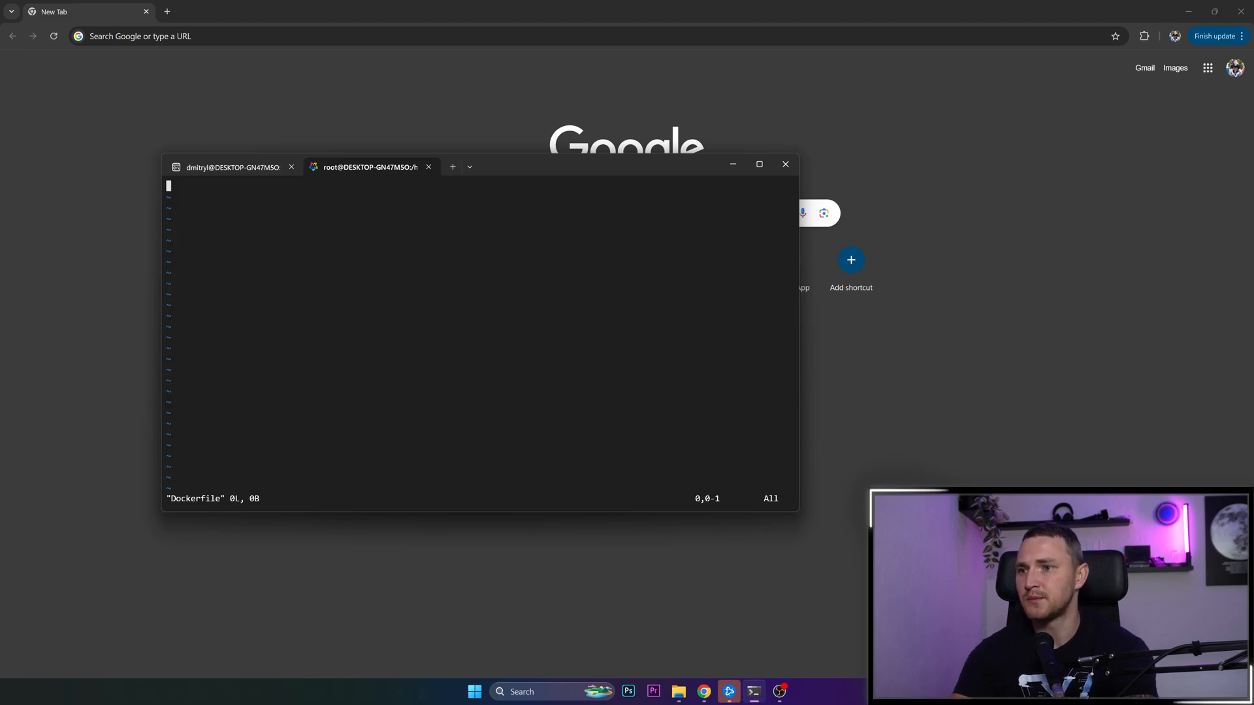
pyautogui.press('i')
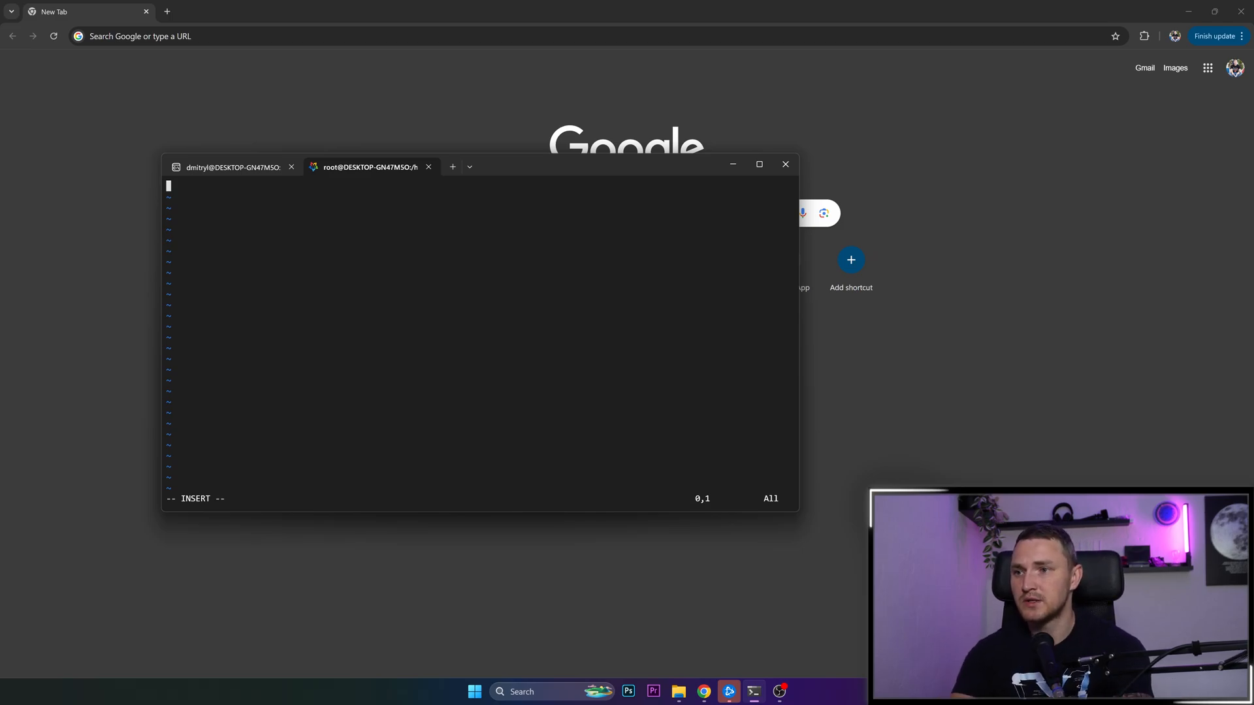
# - Write FROM nginx:alpine and RUN rm -rf /usr/share/nginx/html/* as the Dockerfile's first lines
pyautogui.write('FROM')
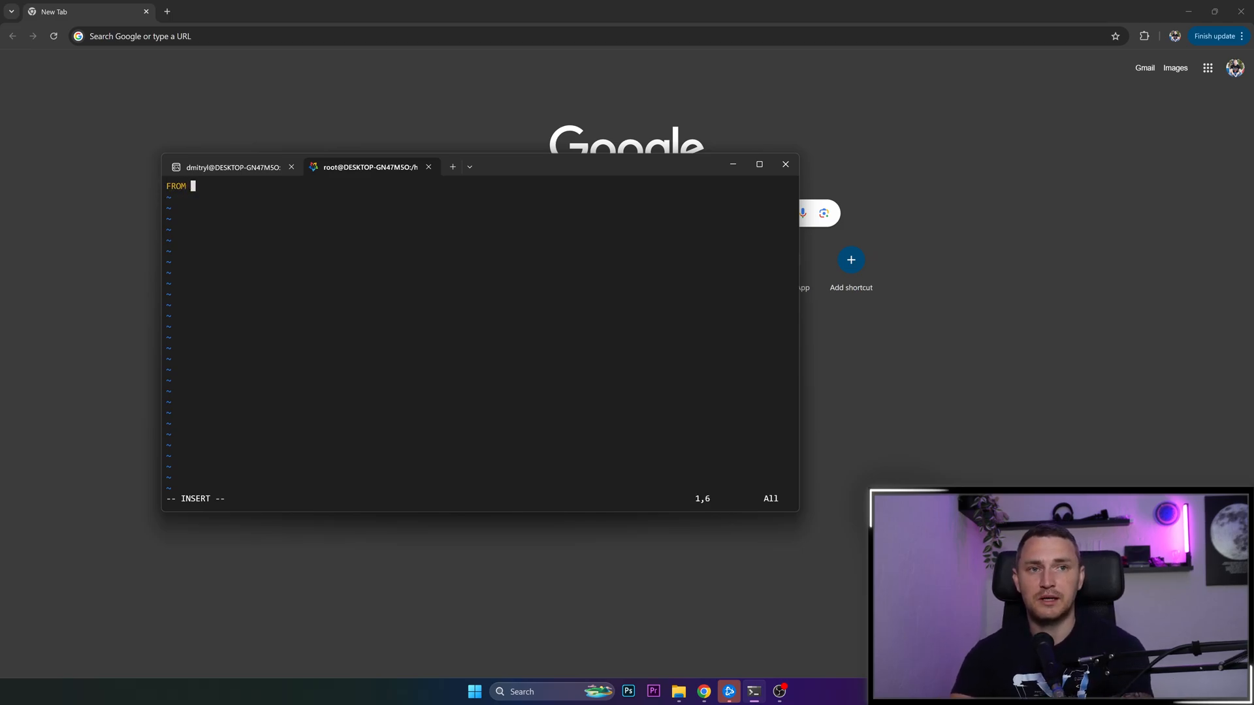
pyautogui.write('nginx:alpine')
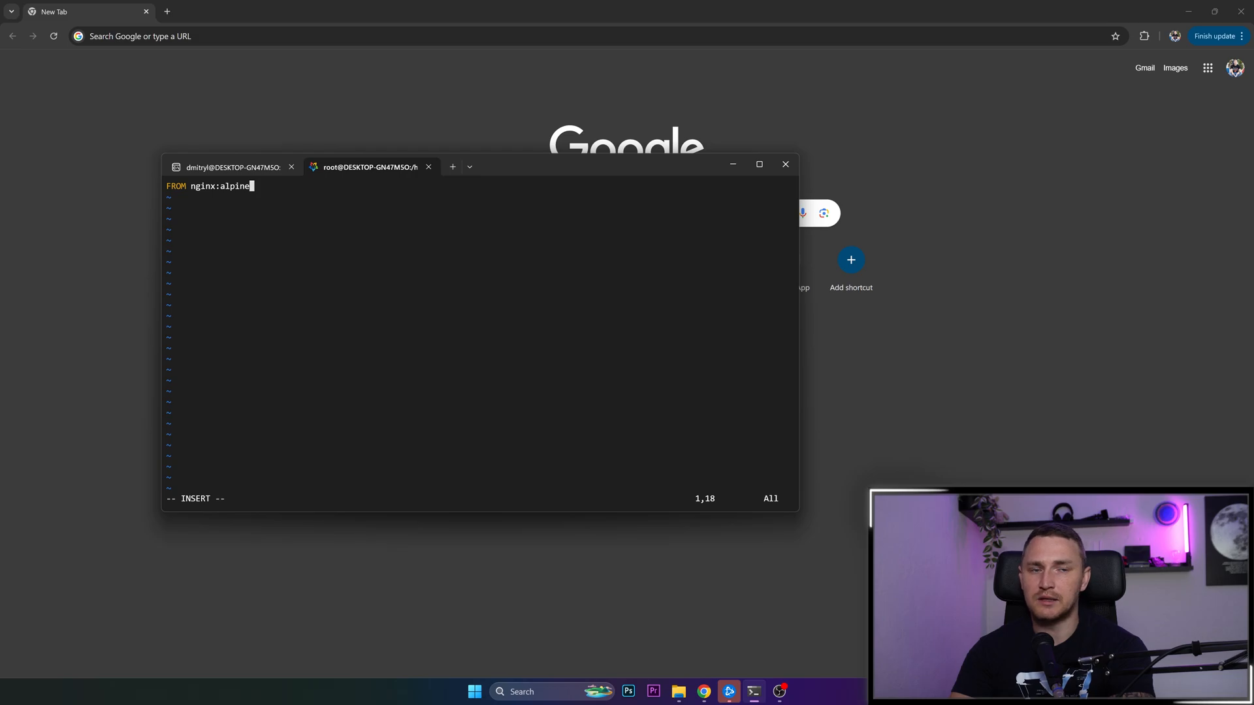
pyautogui.write('RUN')
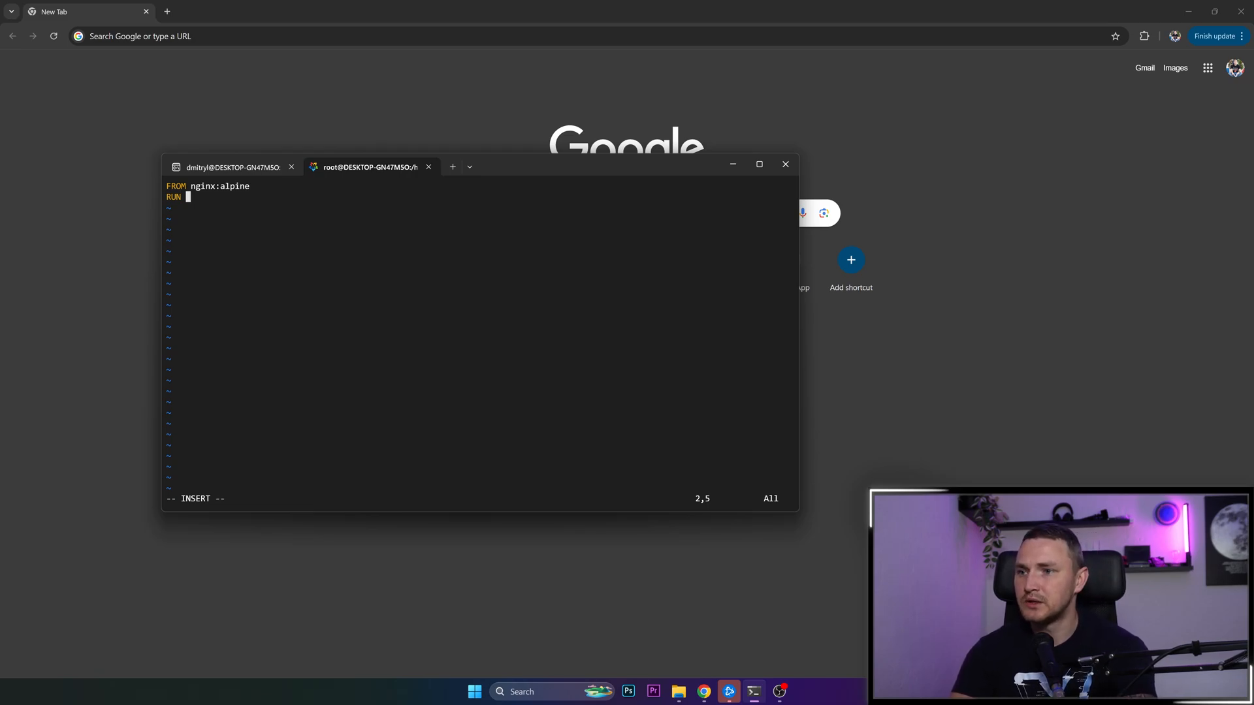
pyautogui.write('rm')
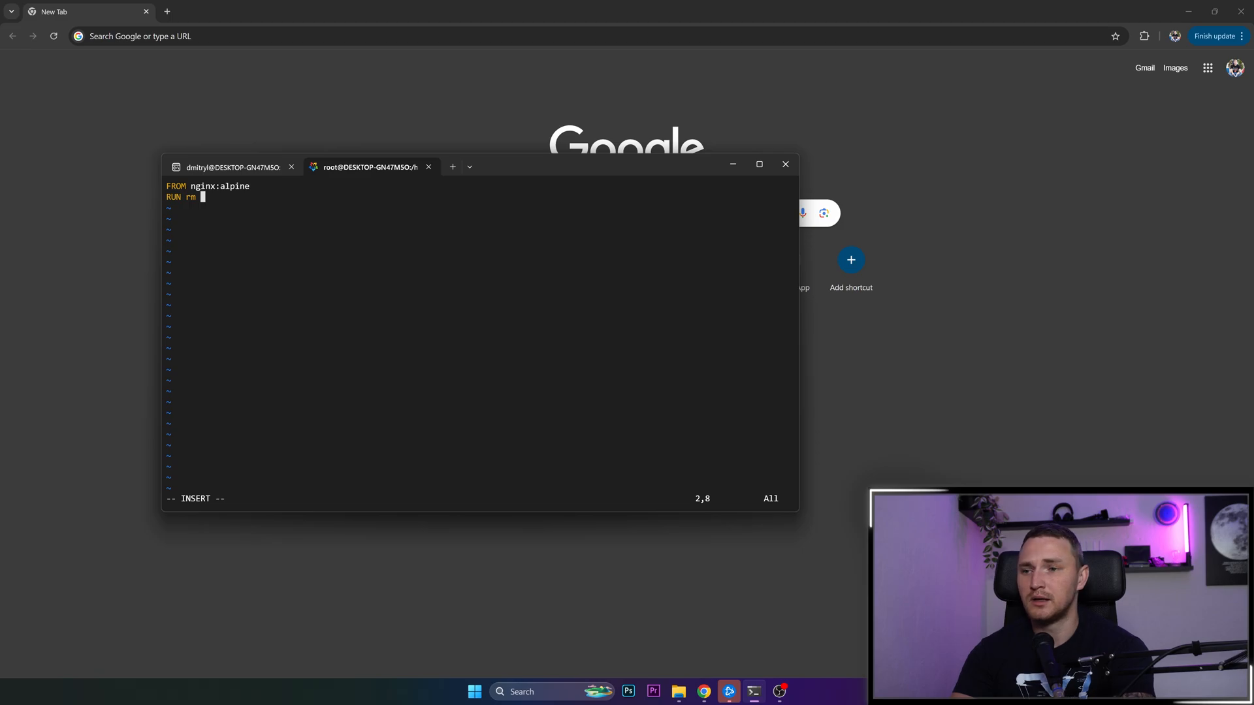
pyautogui.write('-rf')
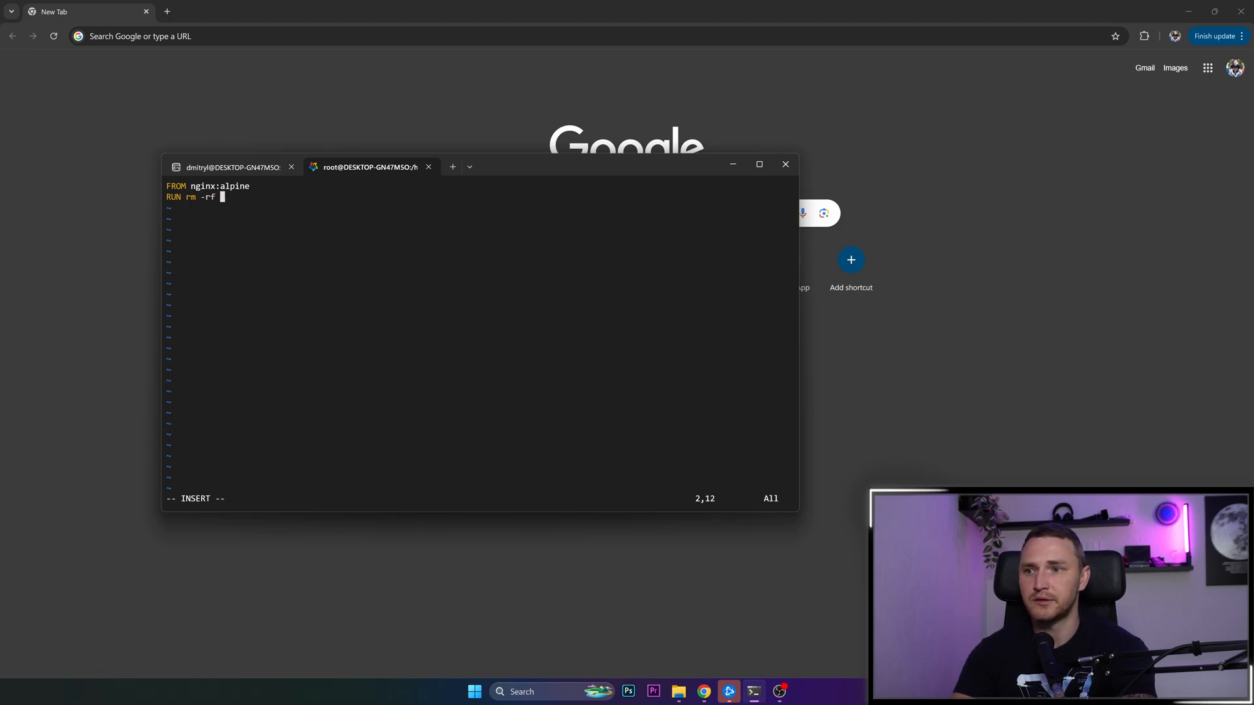
pyautogui.write('/usr')
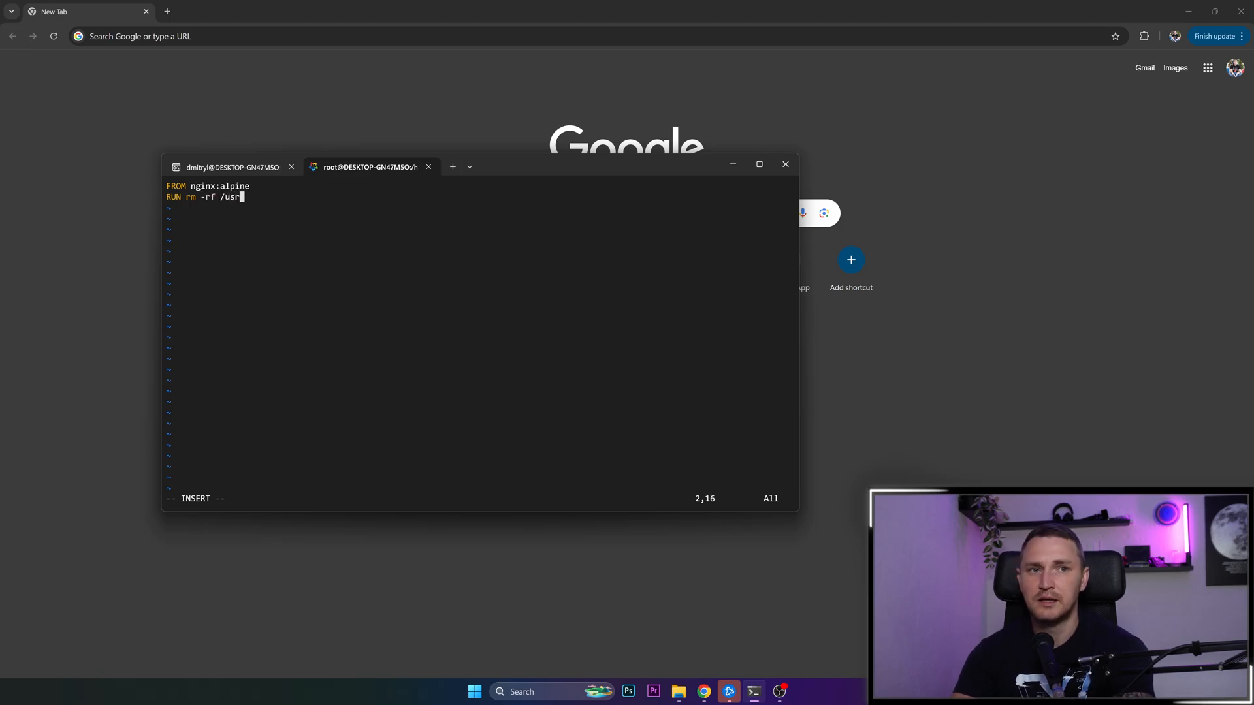
pyautogui.write('/sh')
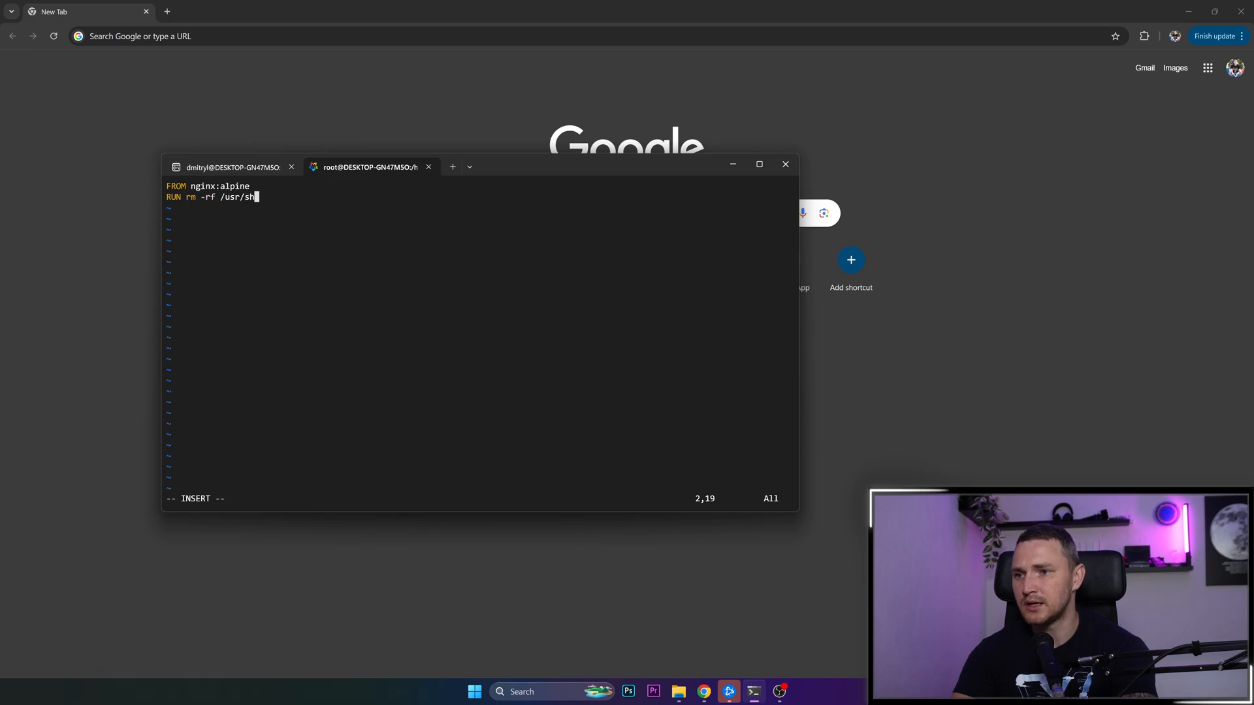
pyautogui.write('are/')
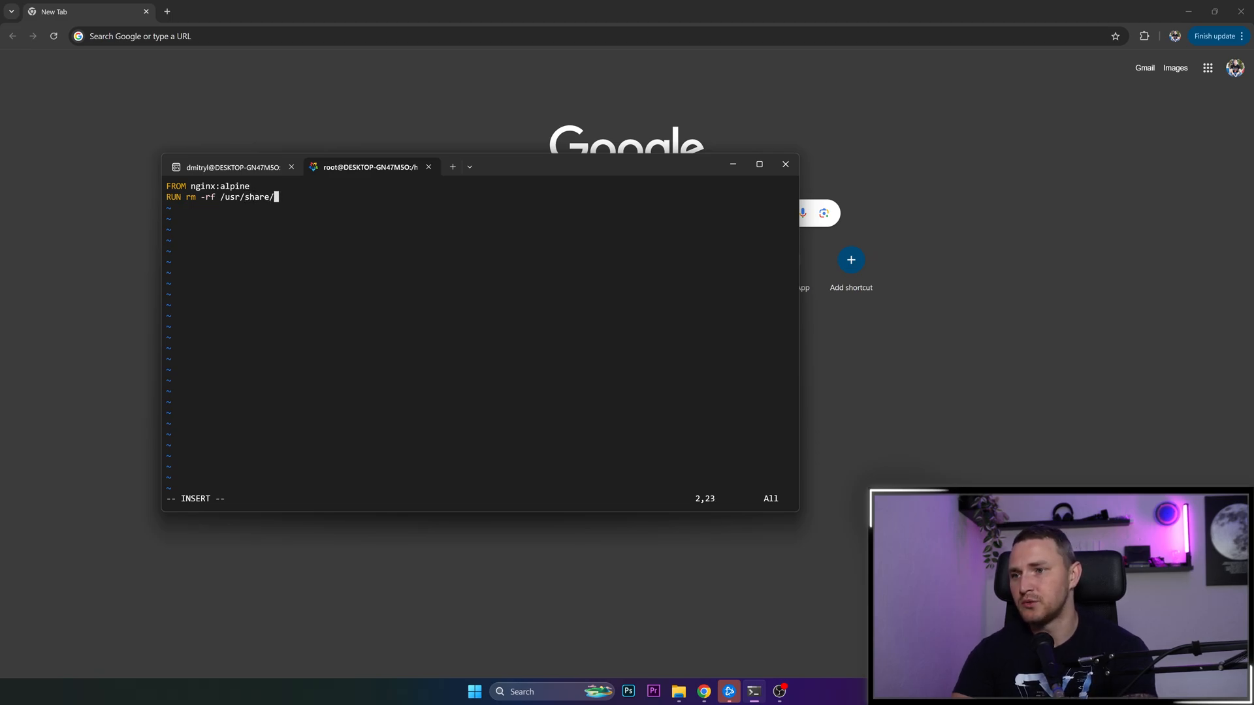
pyautogui.write('nginx/')
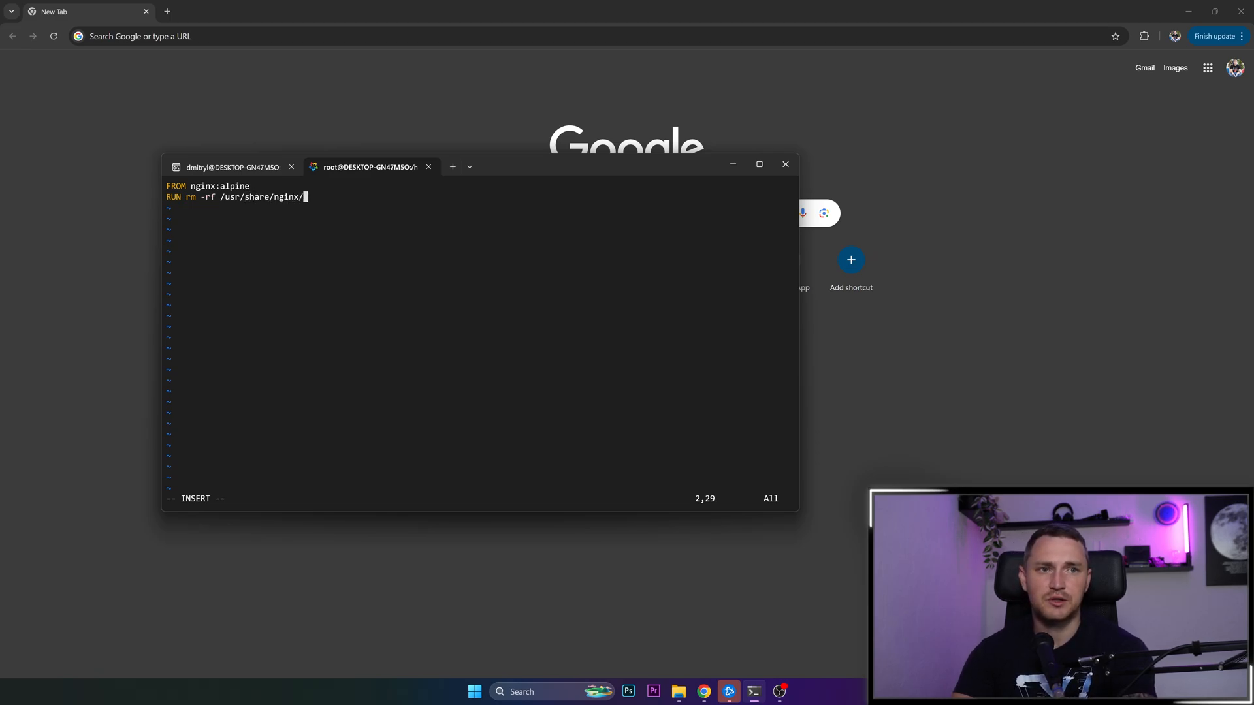
pyautogui.write('html*')
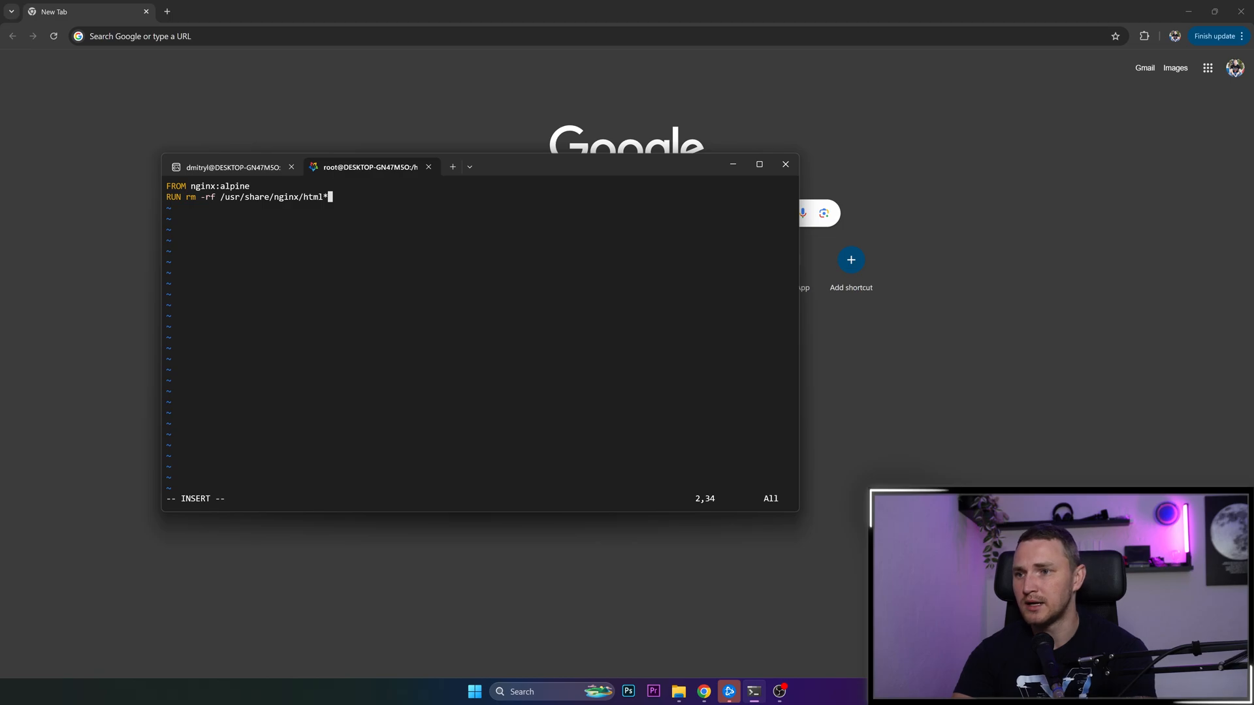
pyautogui.write('/')
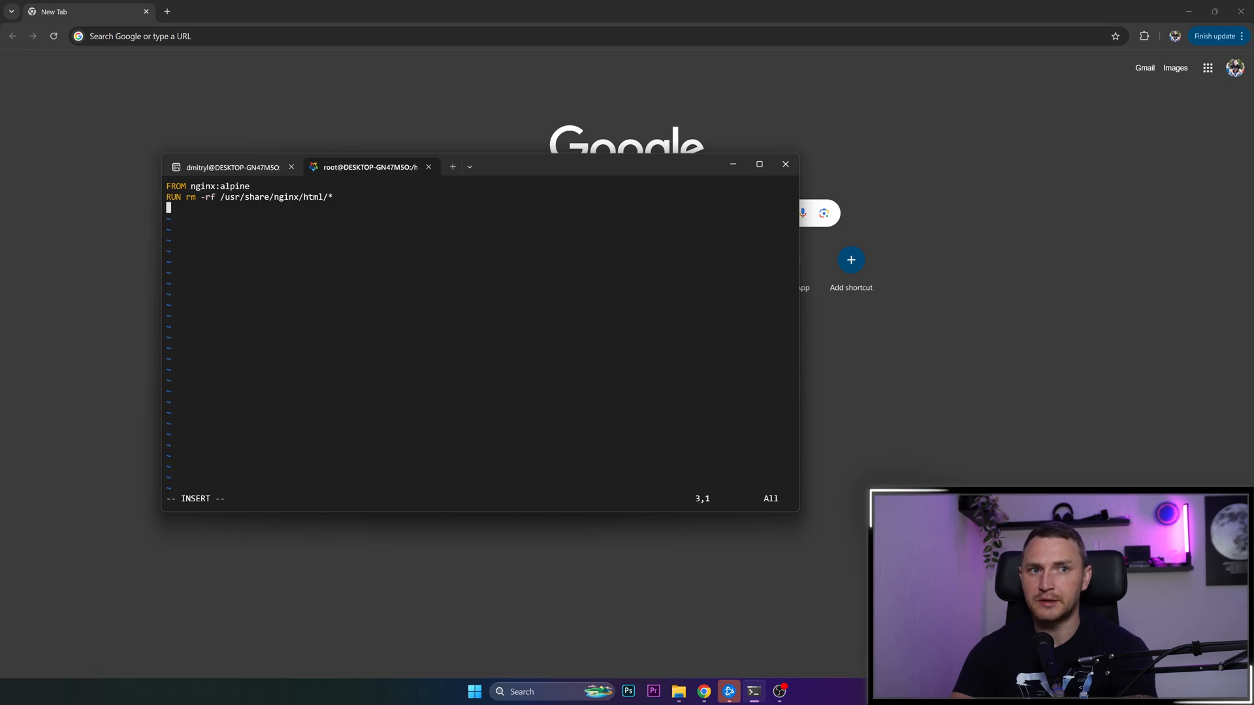
# - Add the COPY html/ /usr/share/nginx/html line to the Dockerfile
pyautogui.write('COPY')
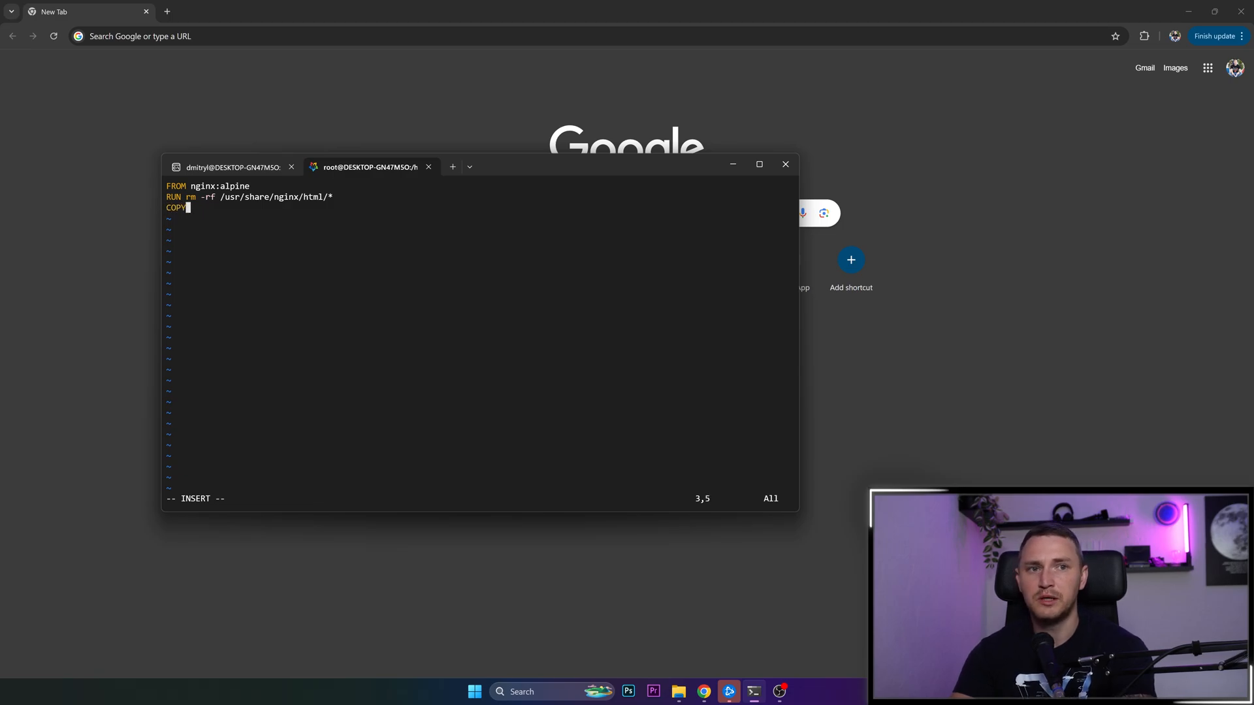
pyautogui.write('html/ /usr/share')
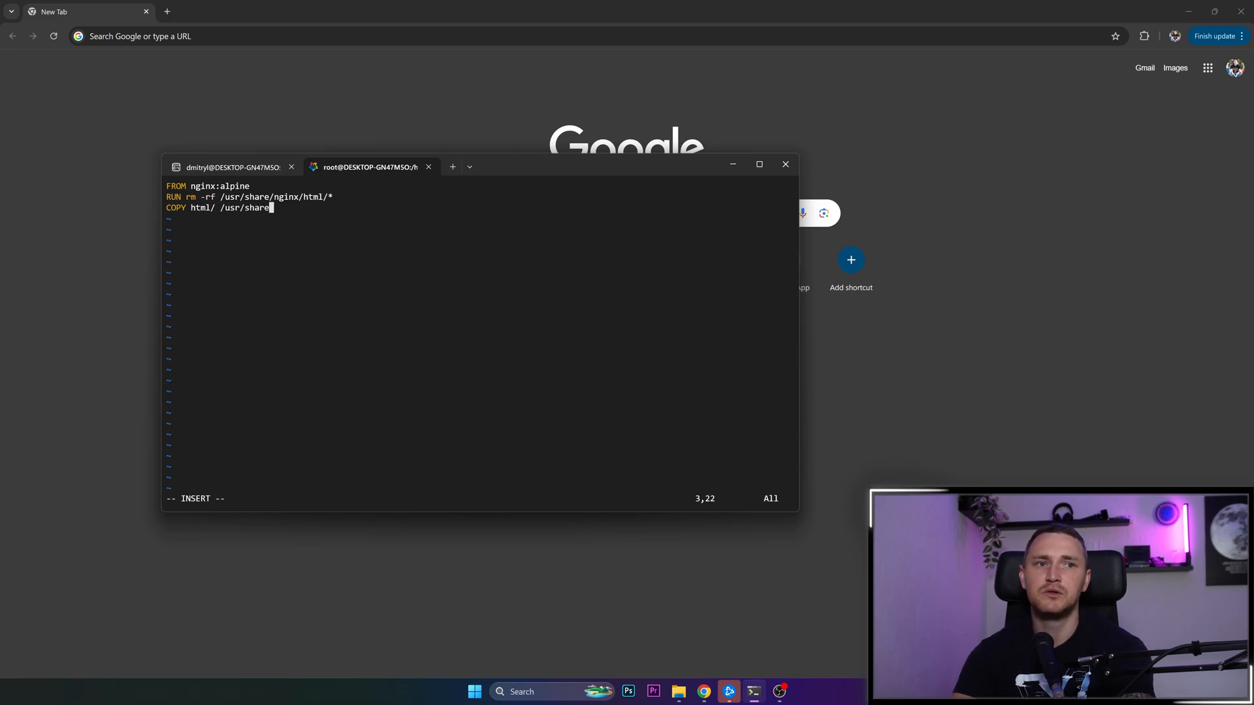
pyautogui.write('ngi')
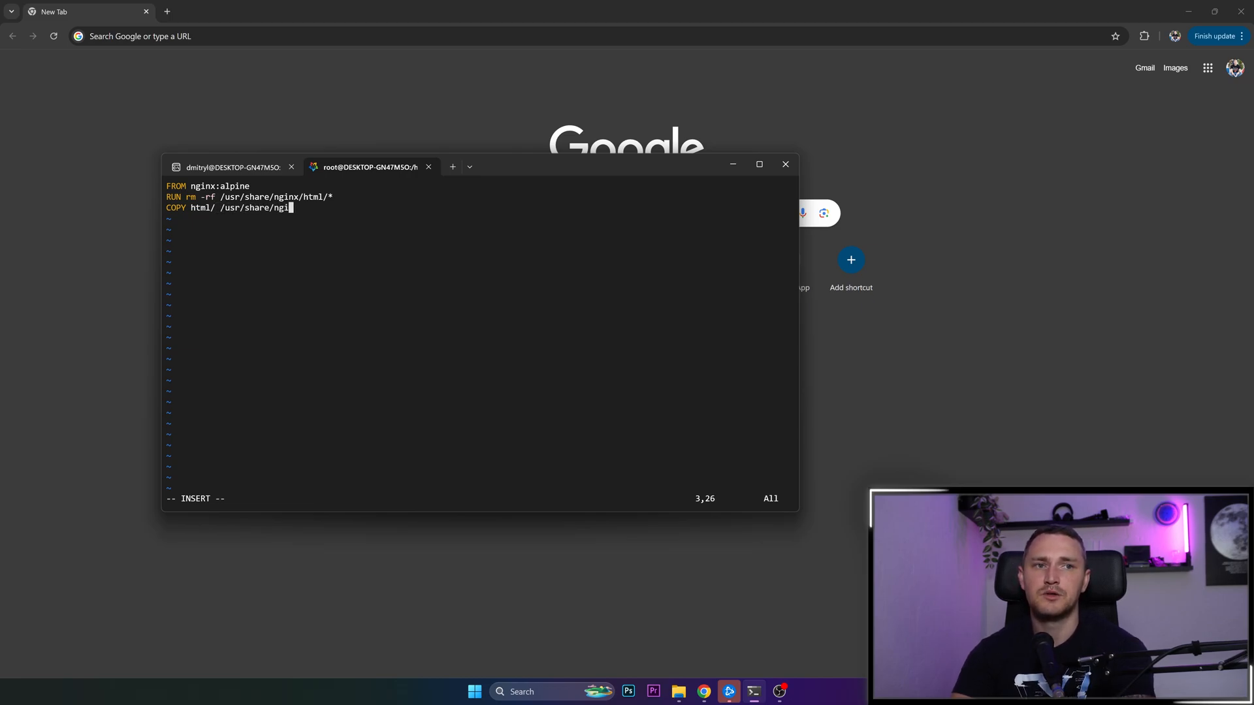
pyautogui.write('nx/html')
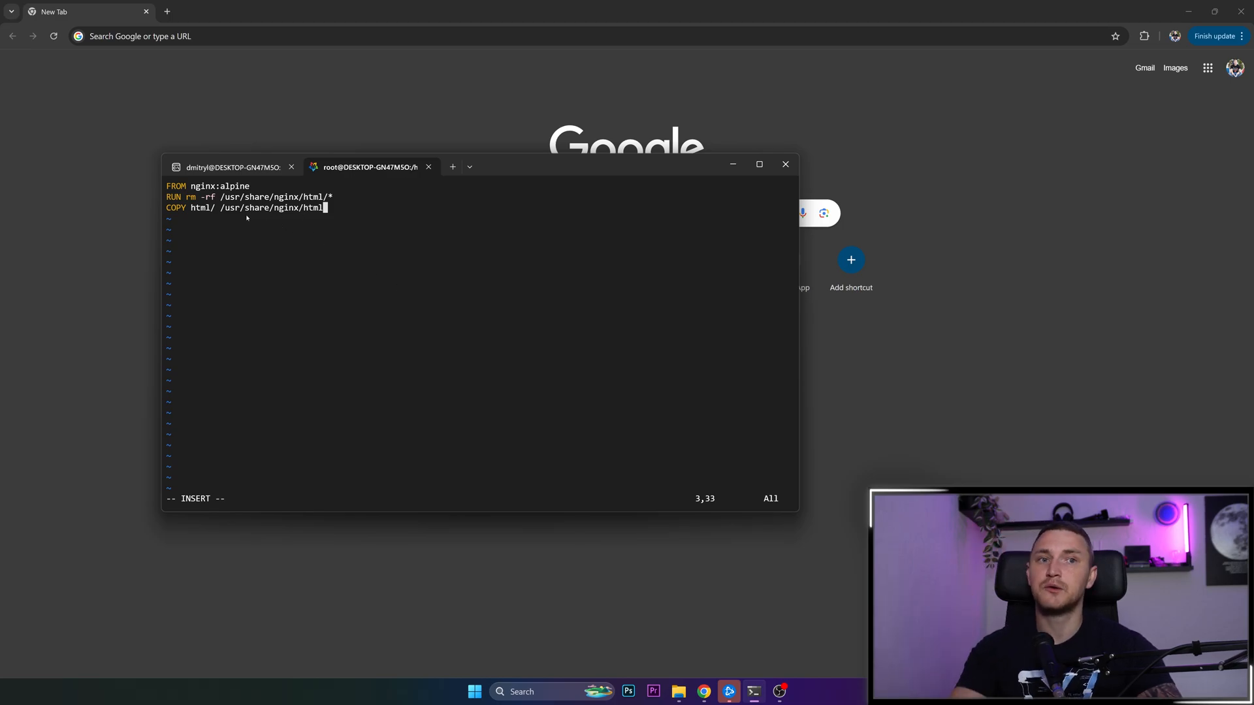
pyautogui.moveTo(363, 218)
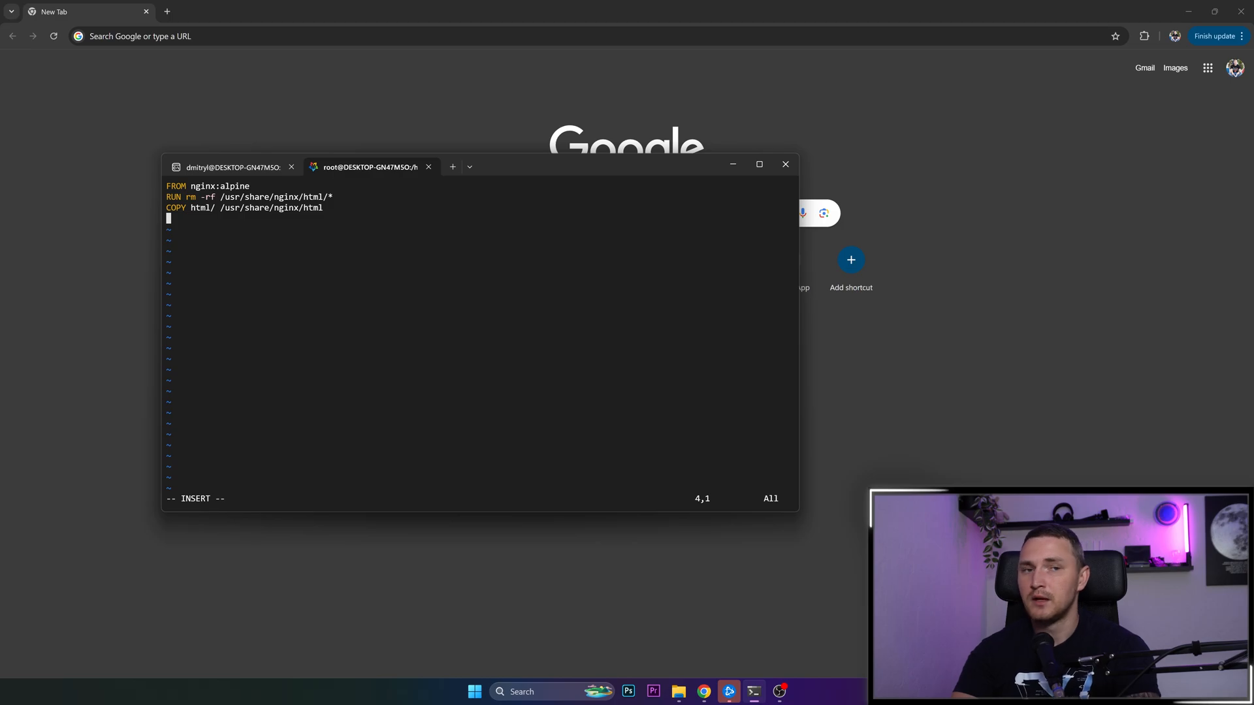
# - Add EXPOSE 80 and CMD ["nginx", "-g", "daemon off;"] lines, then leave insert mode
pyautogui.write('EXPOSE 6')
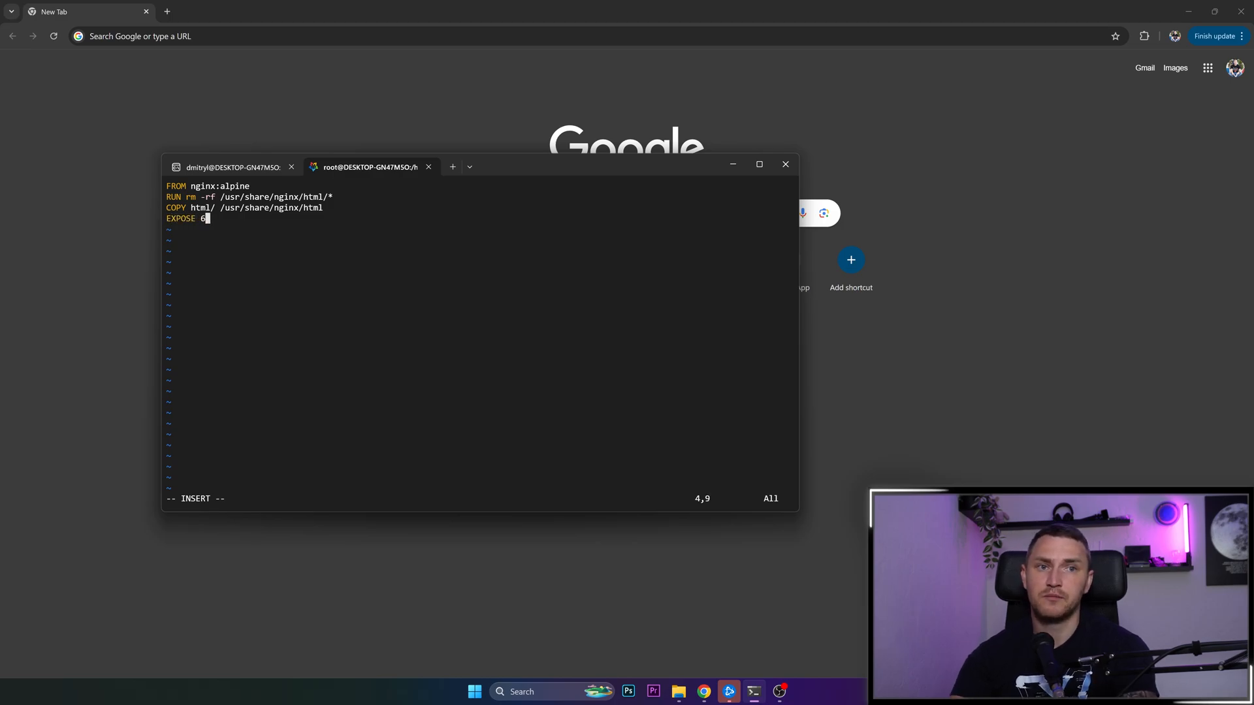
pyautogui.write('0')
pyautogui.click(480, 229)
pyautogui.write('CMD')
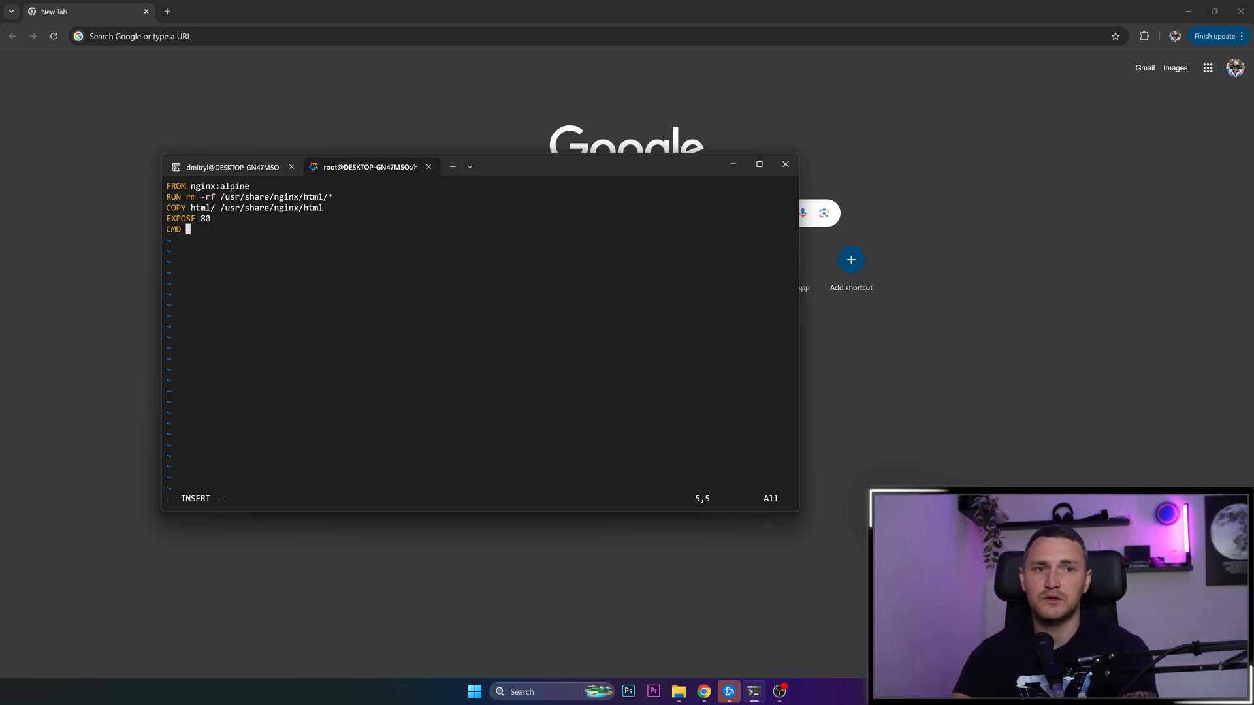
pyautogui.write('["')
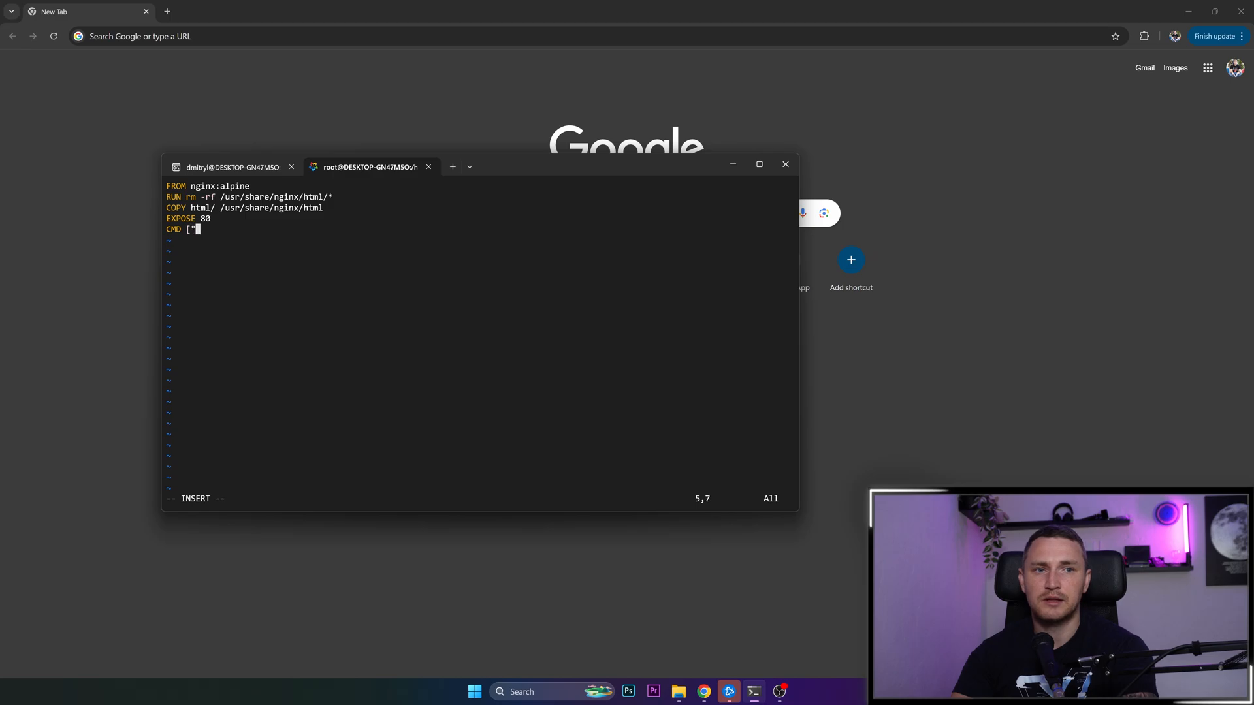
pyautogui.write('ngi')
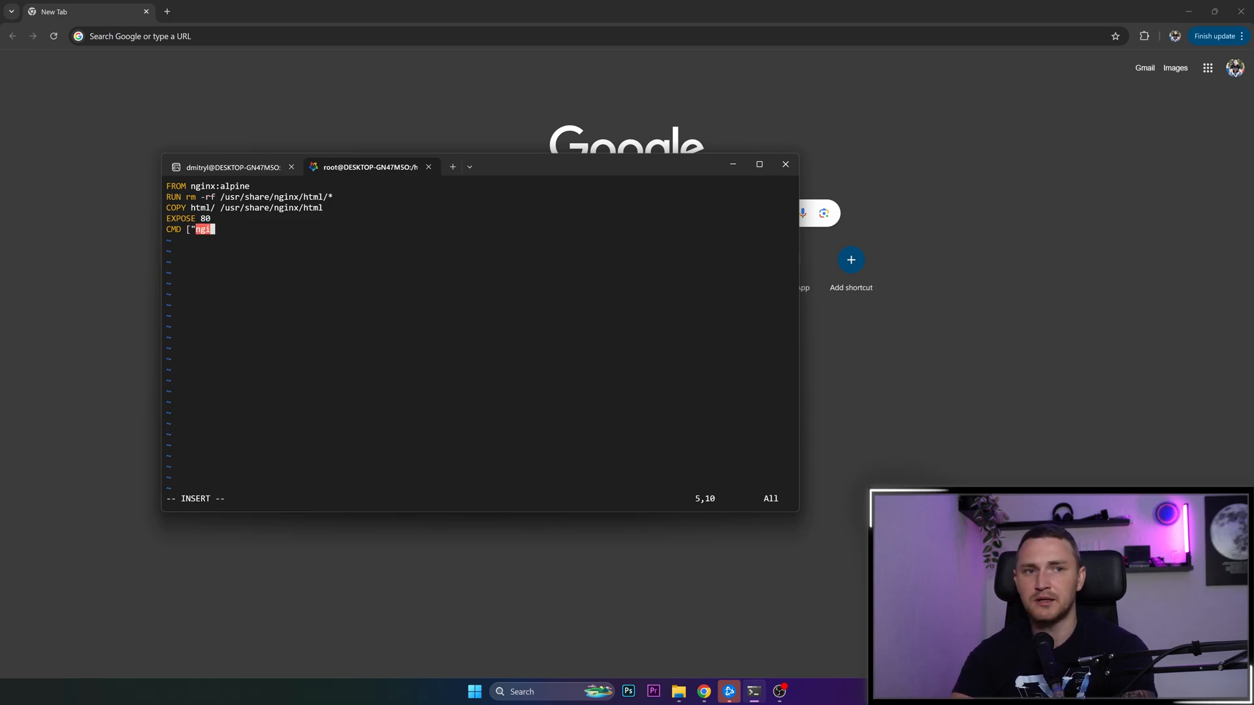
pyautogui.write('nx')
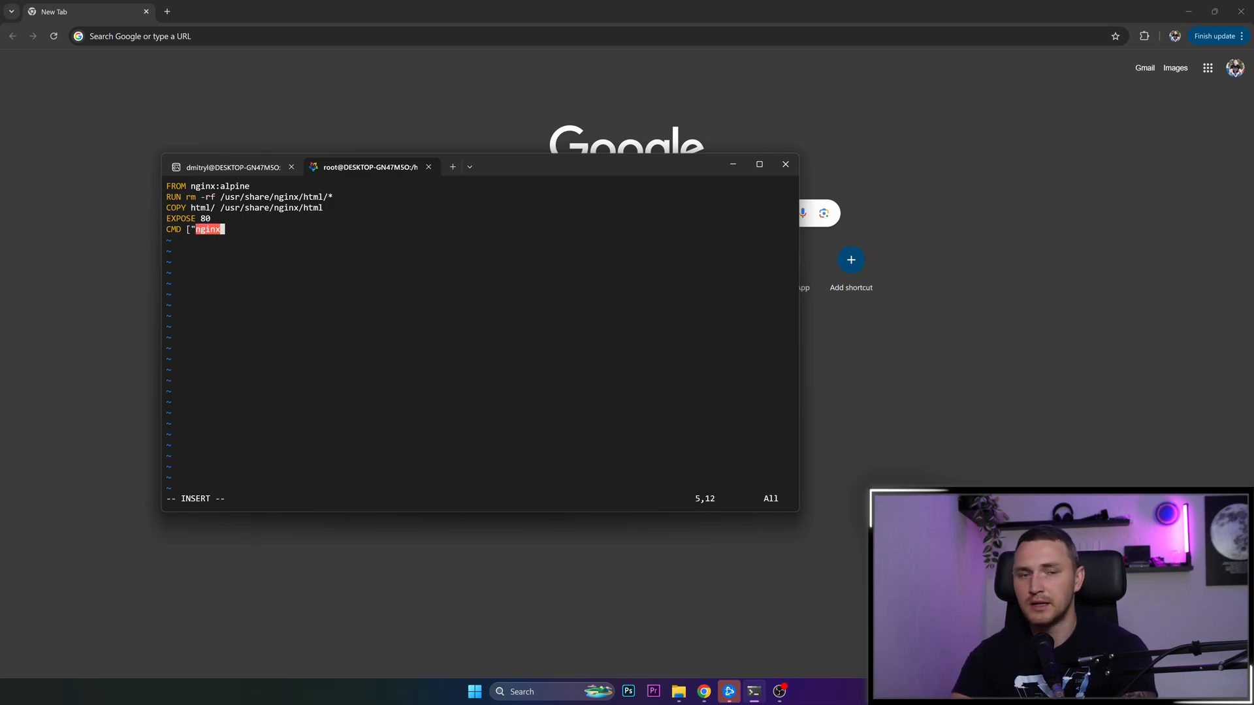
pyautogui.write('",')
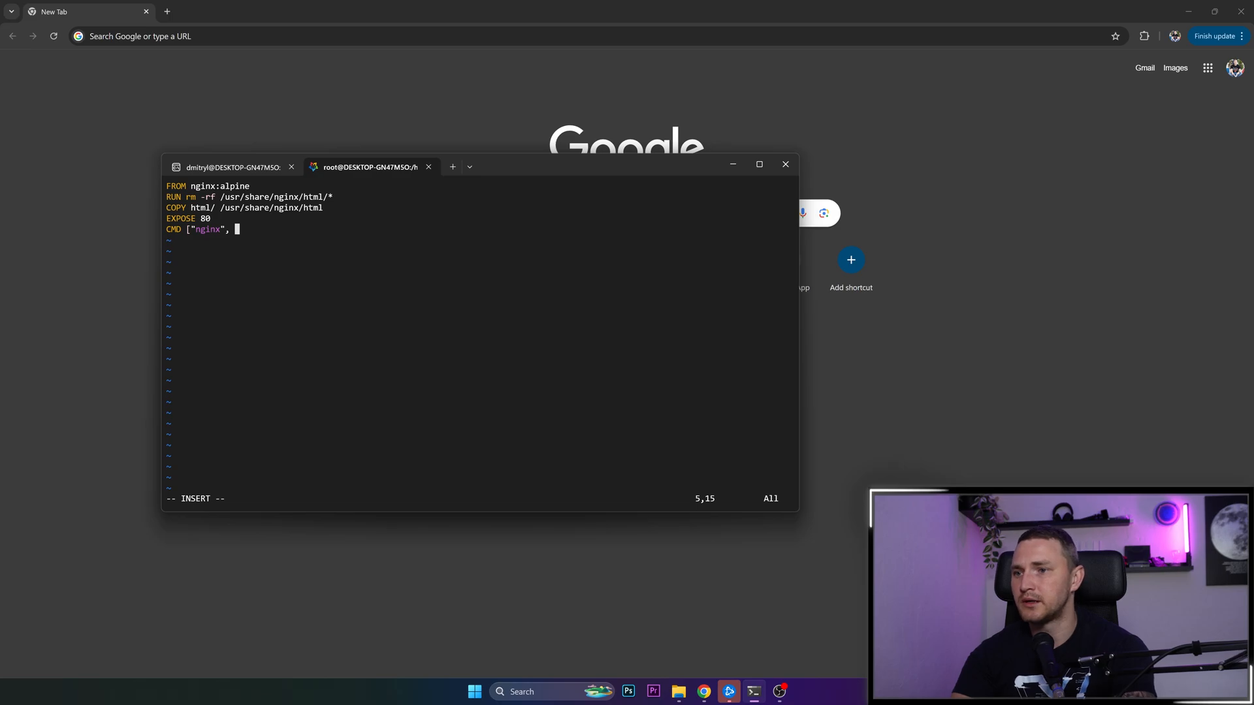
pyautogui.write('"-g"')
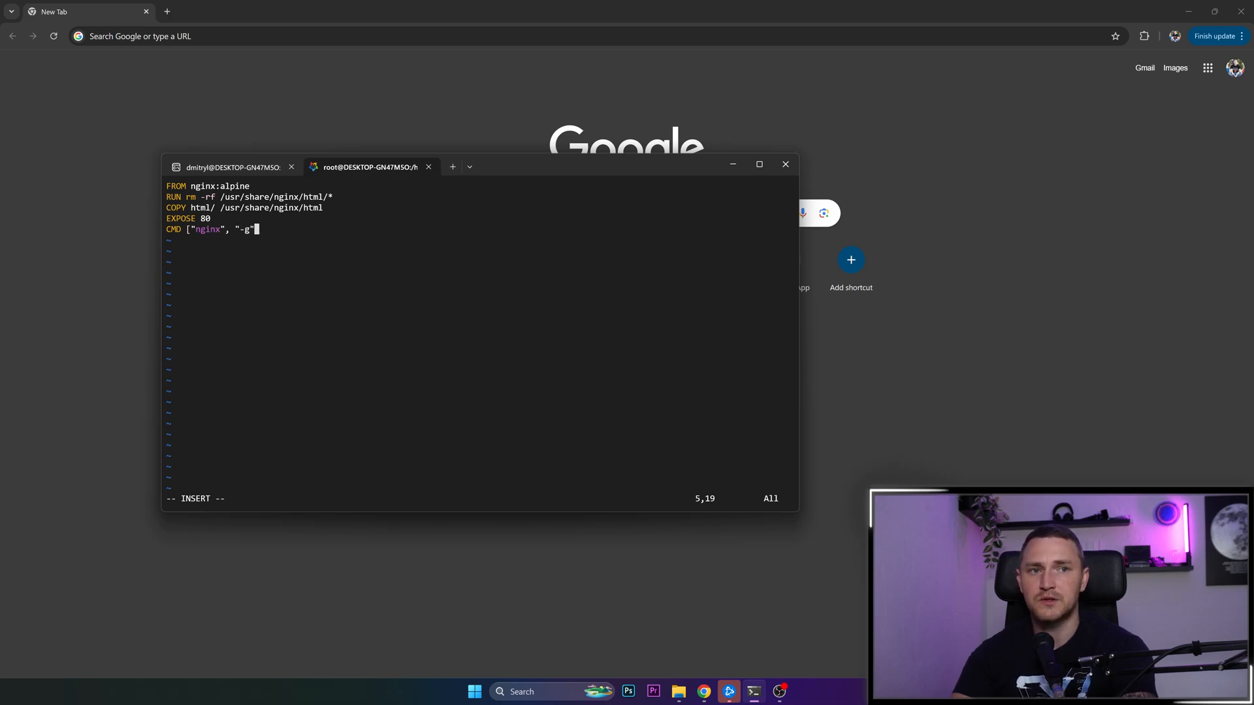
pyautogui.write('",')
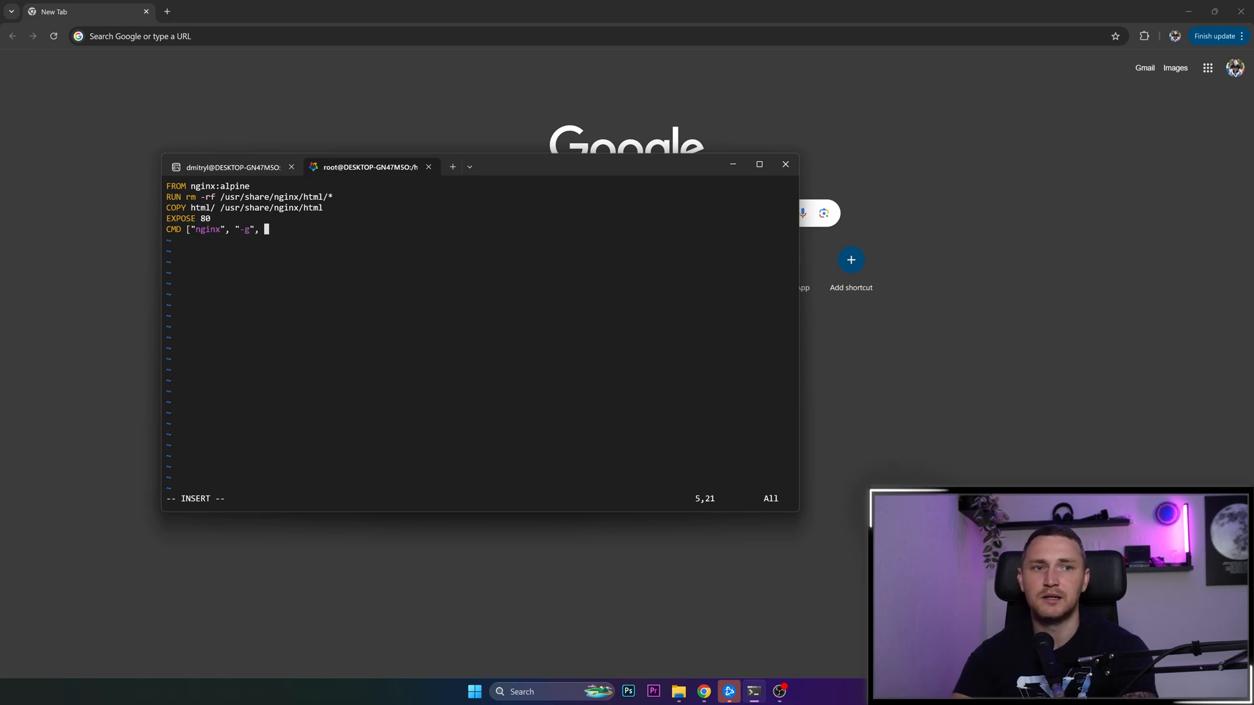
pyautogui.write('daemon o')
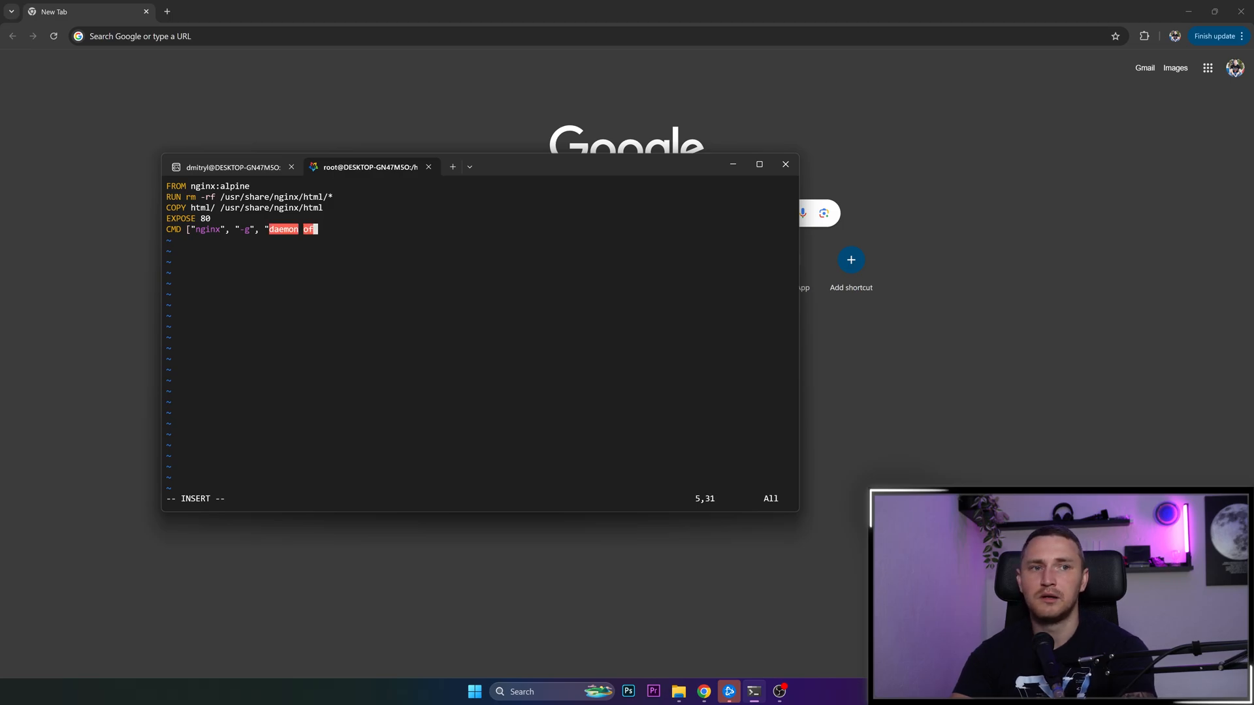
pyautogui.write('f;')
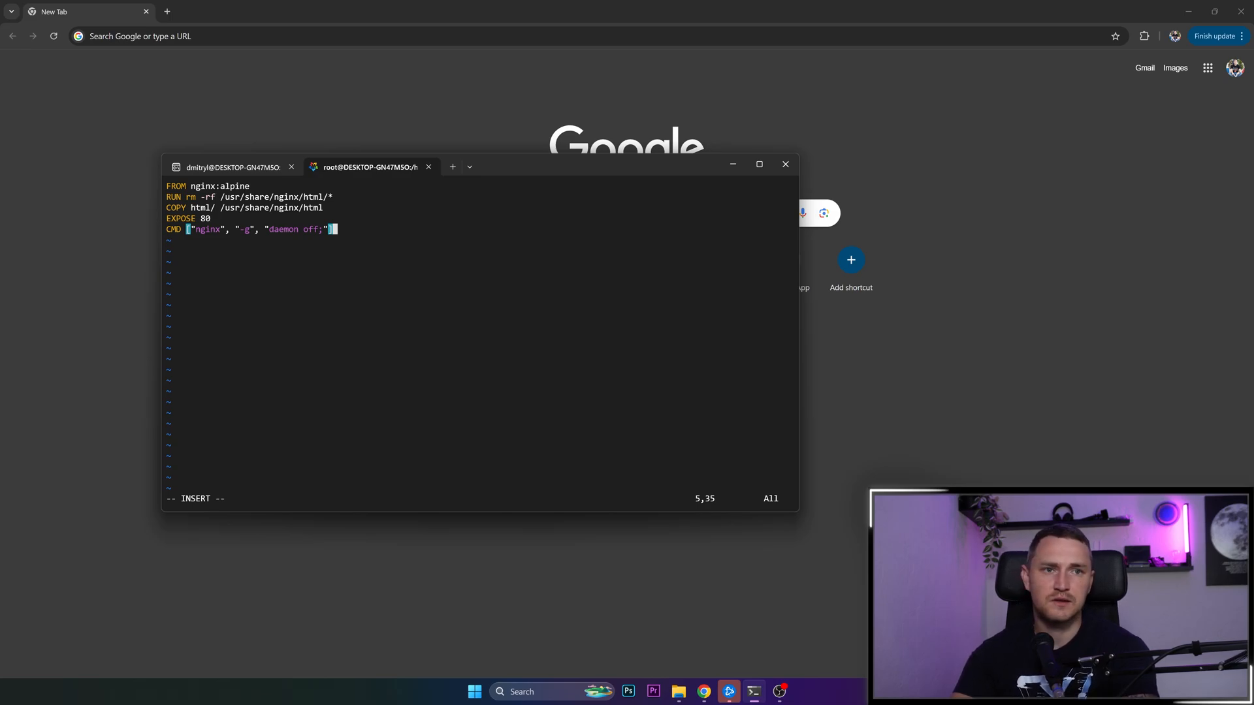
pyautogui.press('Escape')
pyautogui.write('ll')
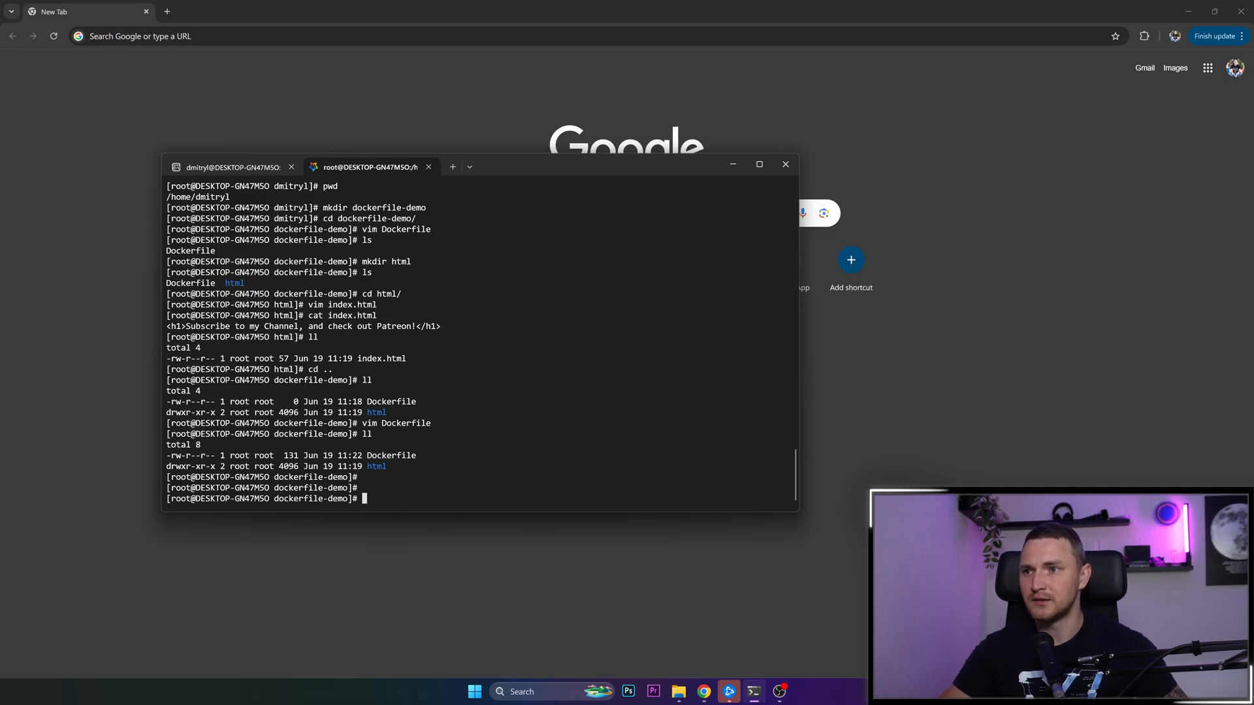
# - Enter docker build -t dockerfile-demo . to build the image from the current folder
pyautogui.write('d')
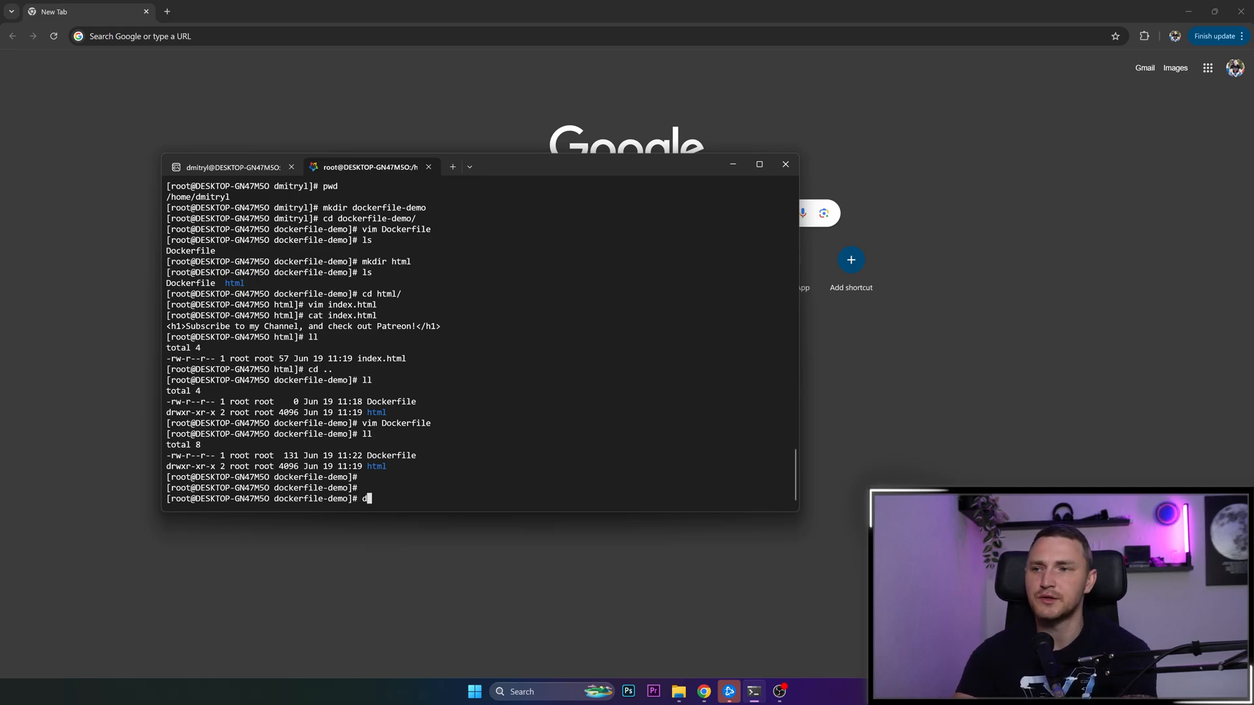
pyautogui.write('ocker')
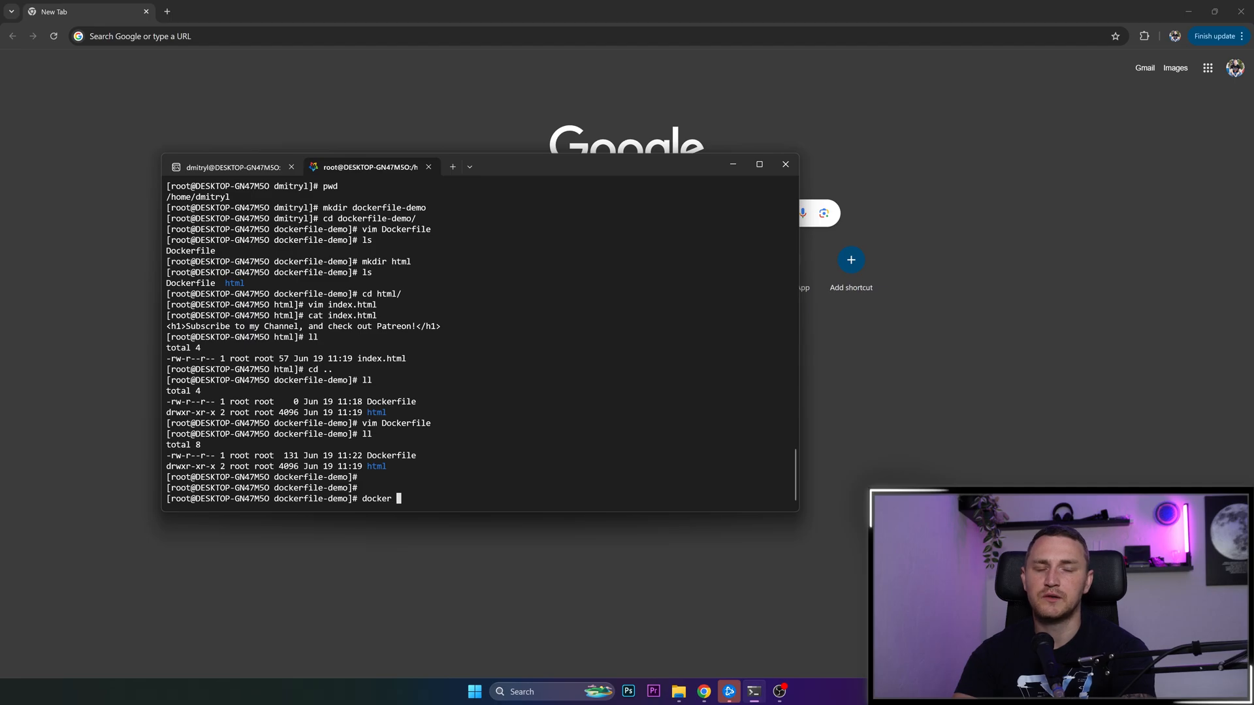
pyautogui.write('build -t')
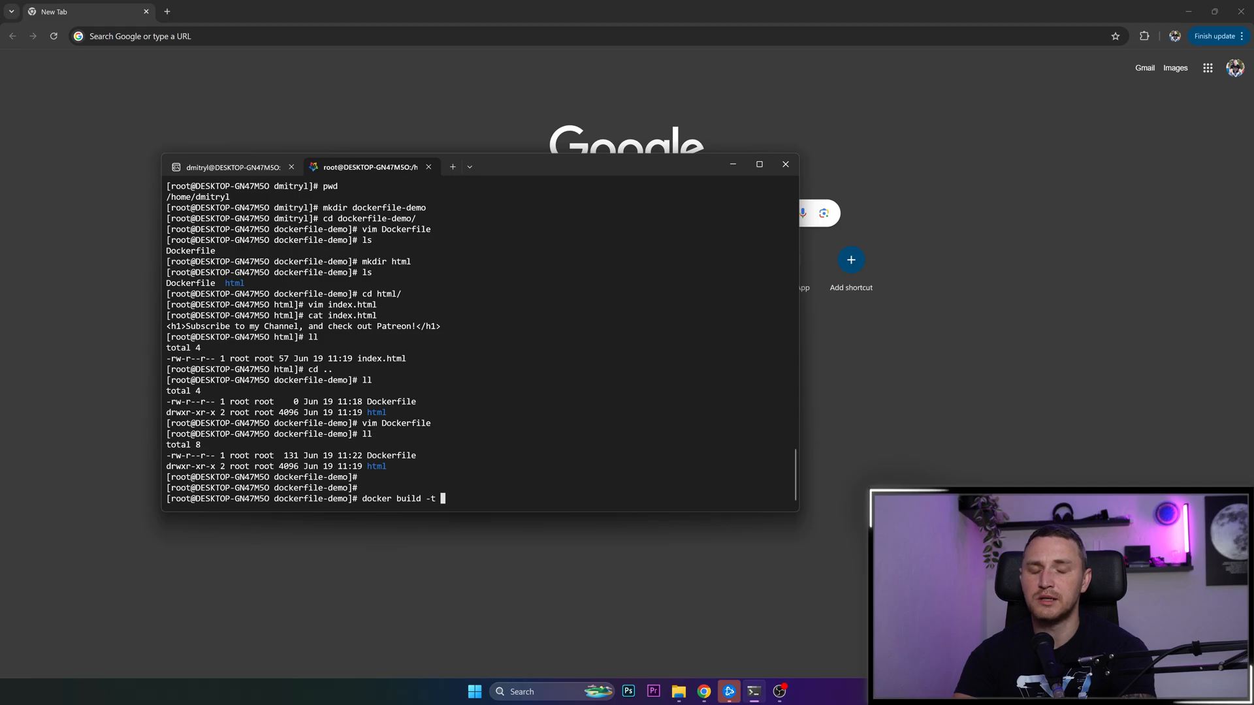
pyautogui.write('d')
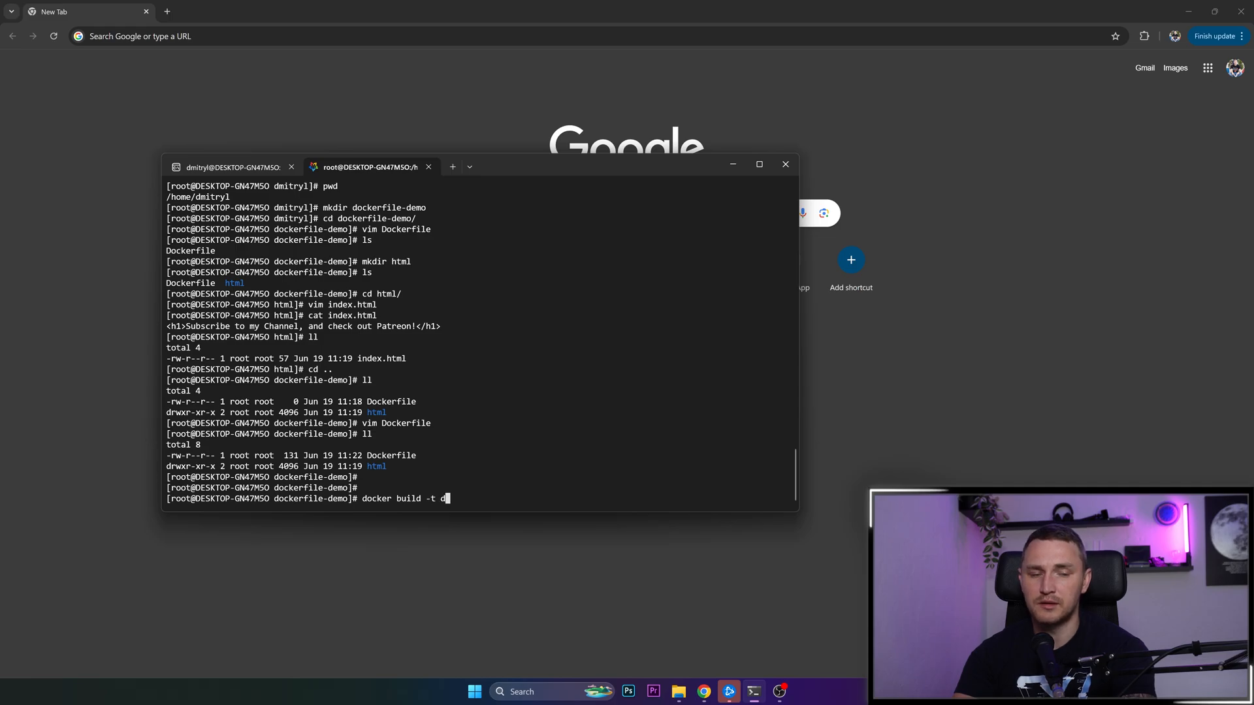
pyautogui.write('ockerfile')
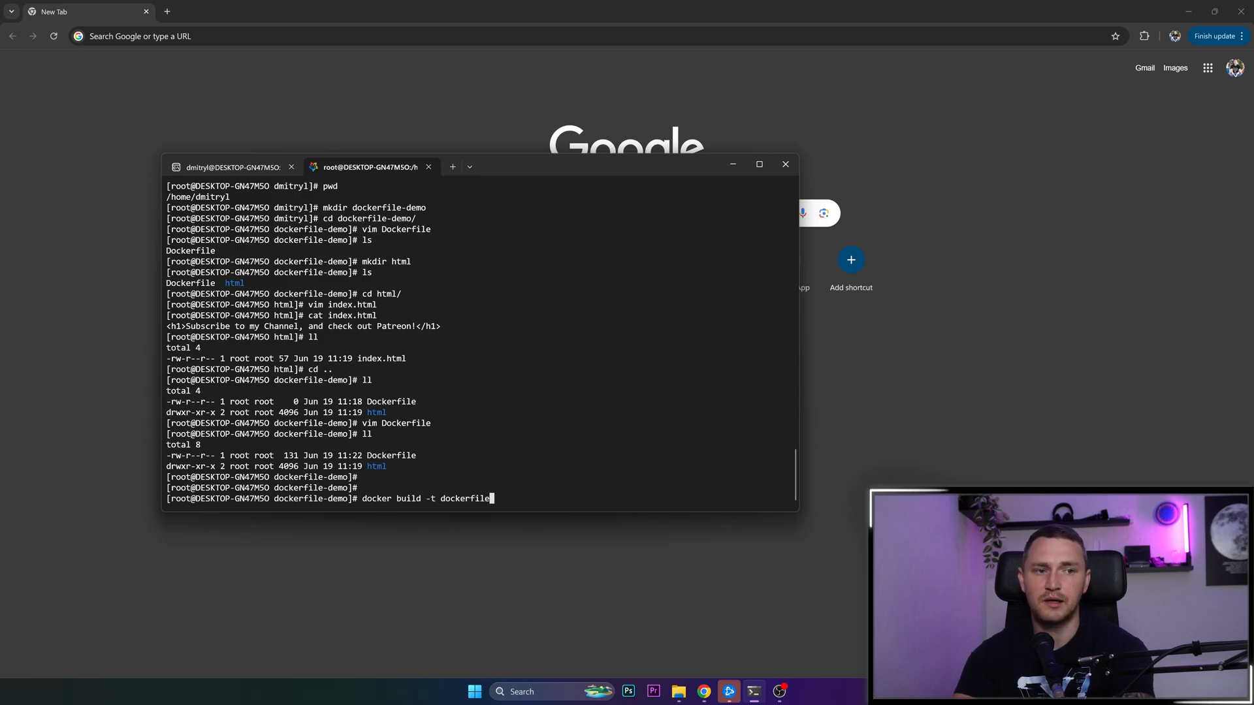
pyautogui.write('-tes')
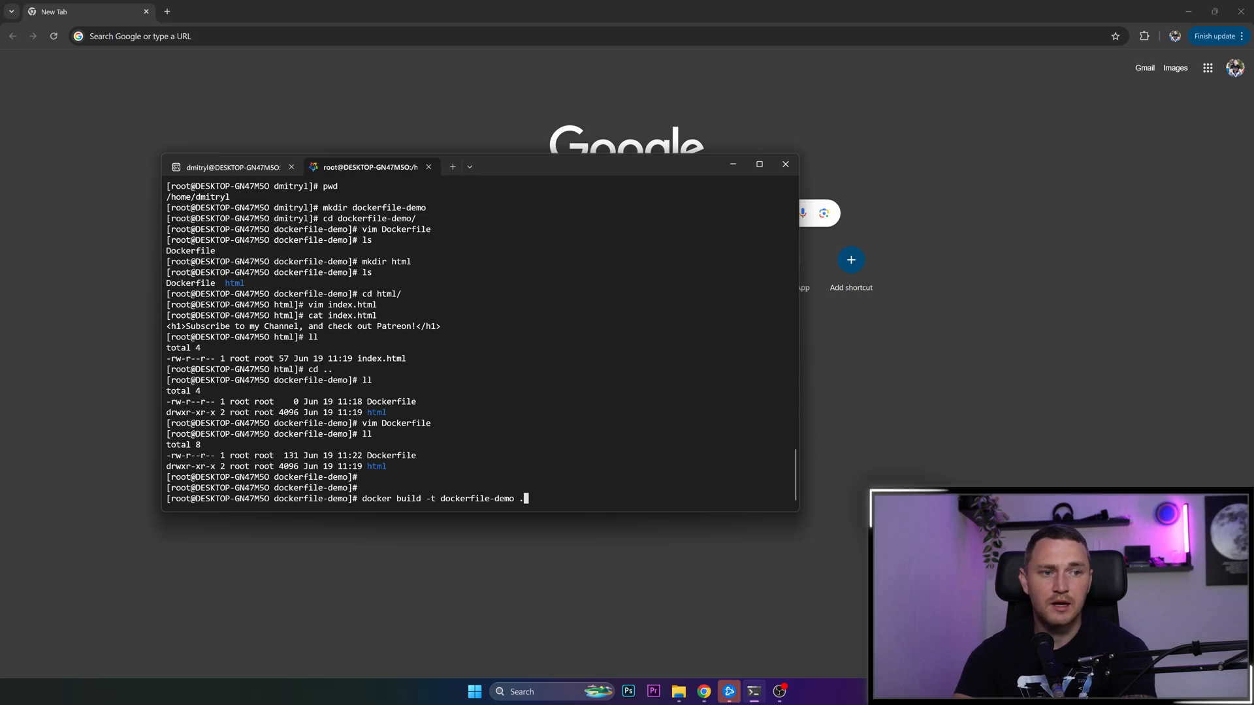
pyautogui.moveTo(409, 492)
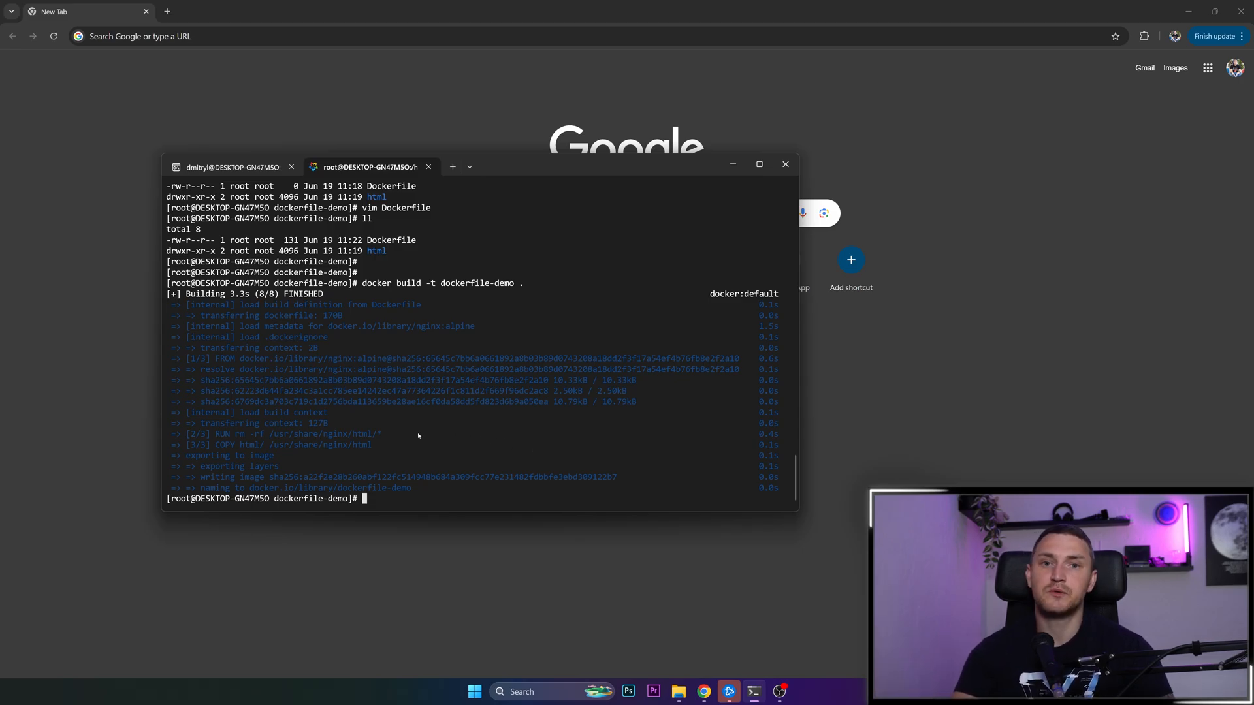
# - Run docker run -d -p 8080:80 dockerfile-demo to start a detached container
pyautogui.write('docker run  -d')
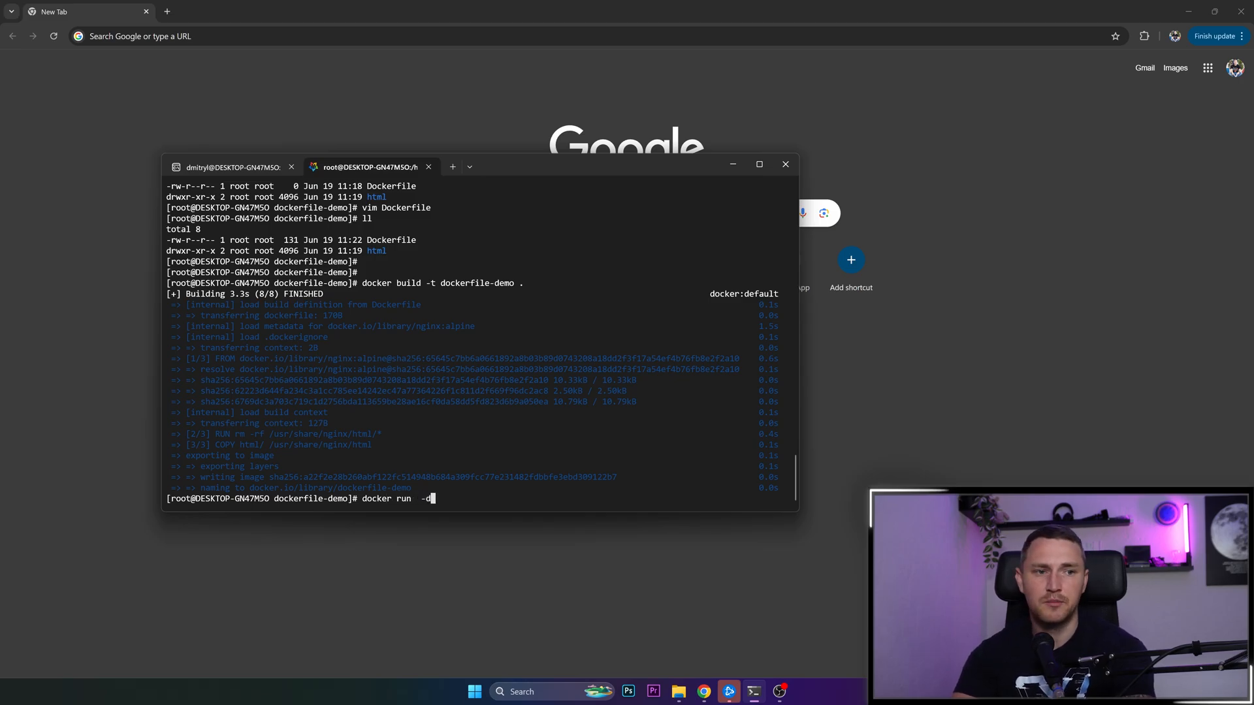
pyautogui.write('-p 8')
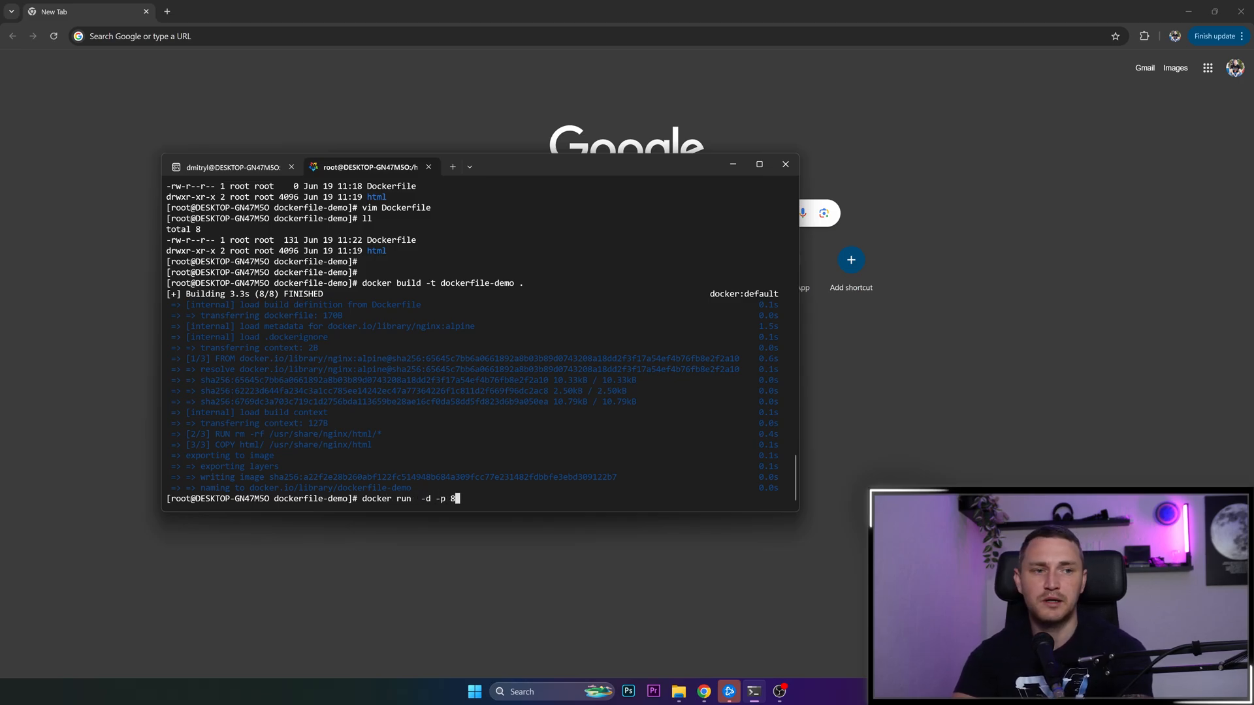
pyautogui.write('080:')
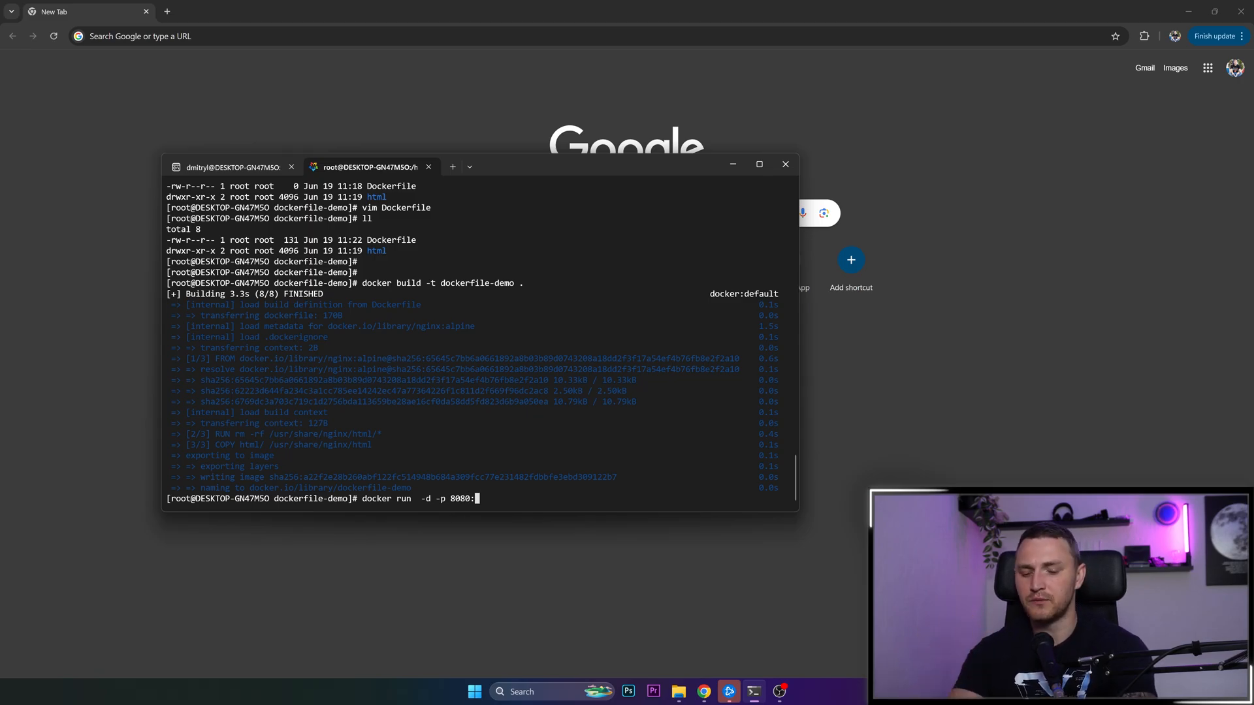
pyautogui.write('80')
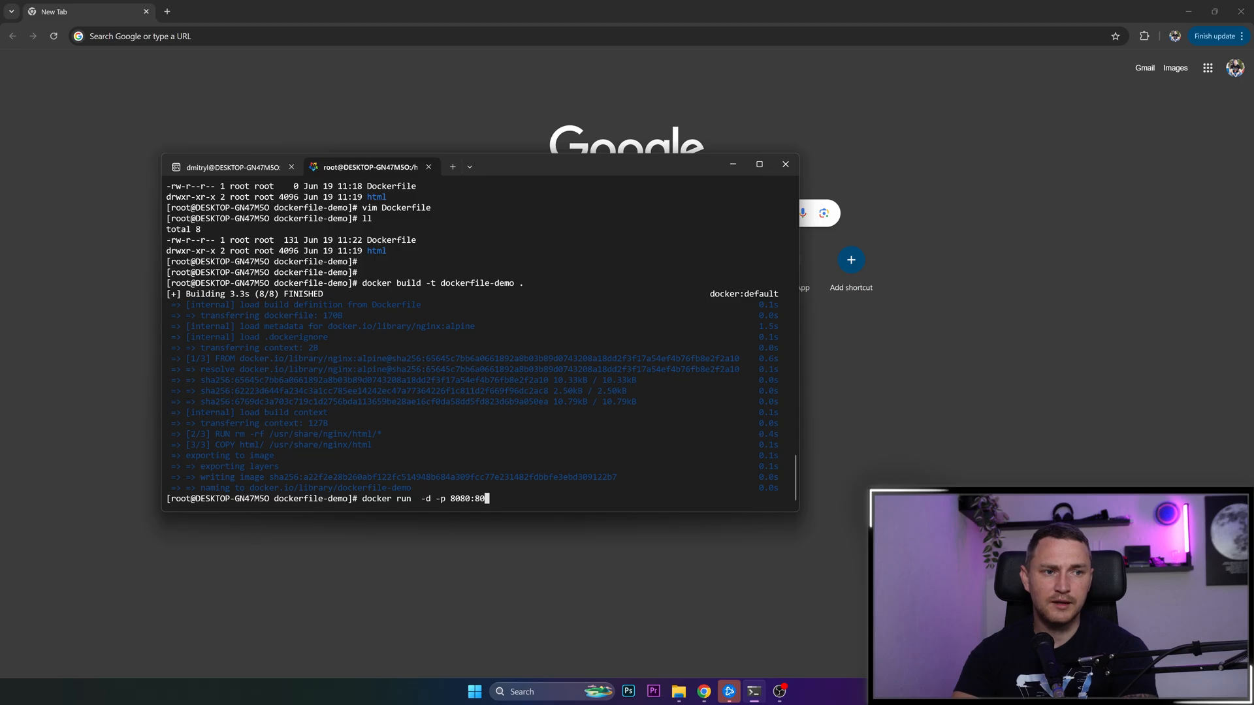
pyautogui.write('nginx')
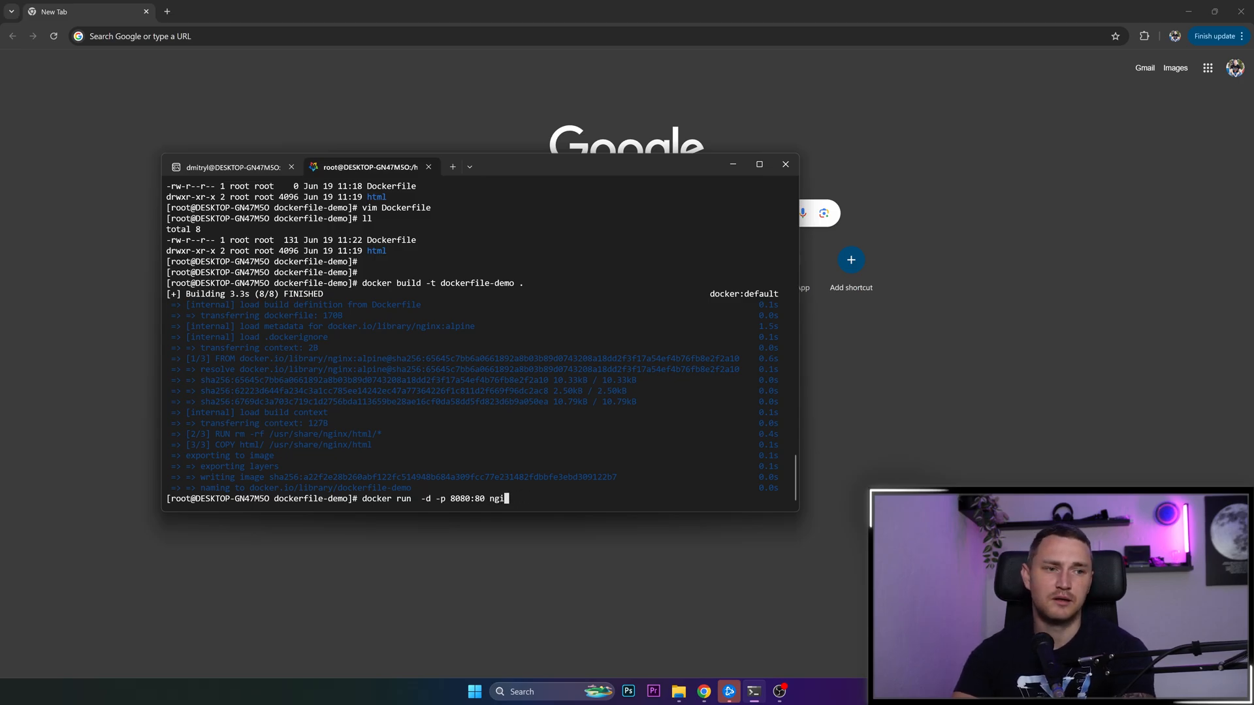
pyautogui.write('dockerfile-demo')
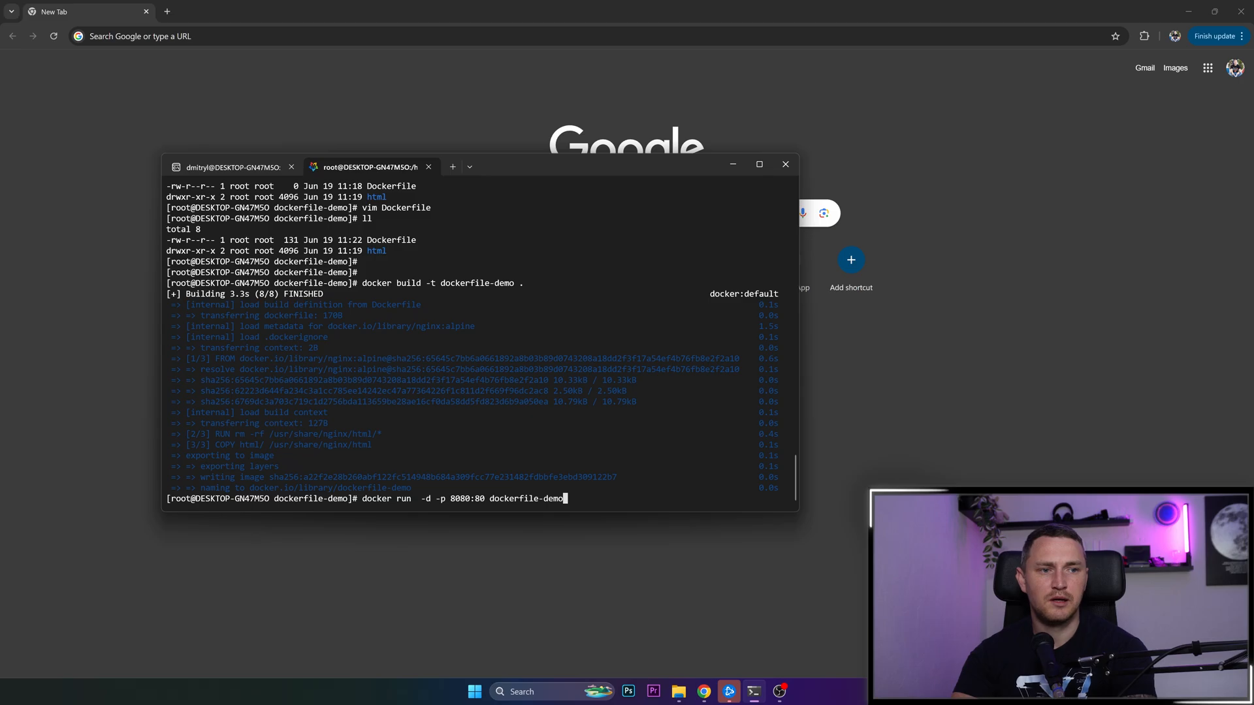
pyautogui.press('enter')
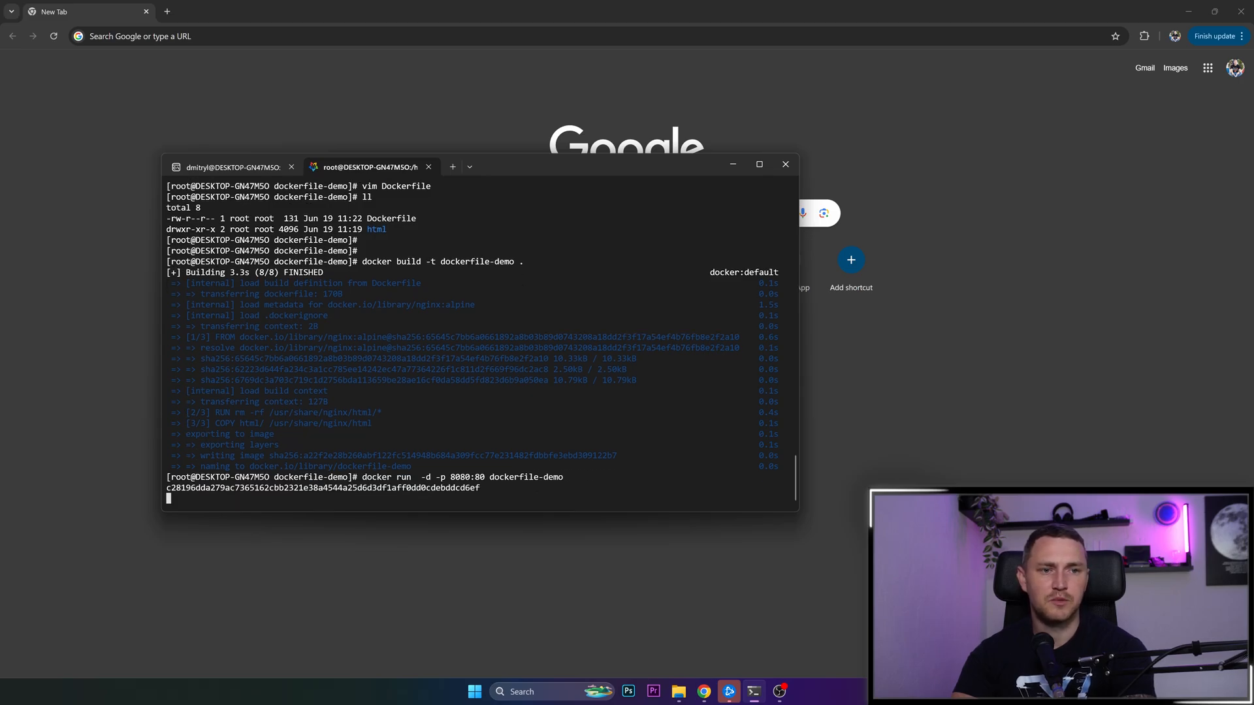
# - Stop the old container on port 8080, rerun docker run -d -p 8080:80 dockerfile-demo, and check docker ps
pyautogui.press('Return')
pyautogui.write('docker stop 2a0512c407d')
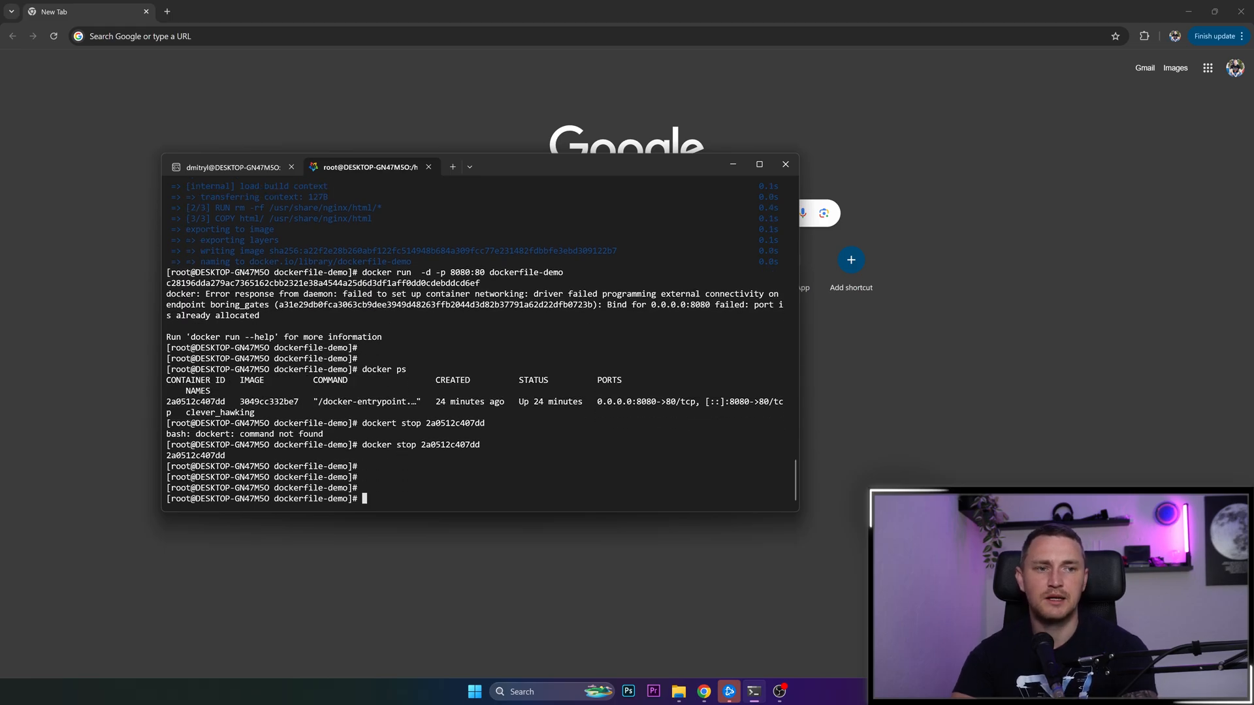
pyautogui.write('docker run  -d -p 8080:80 dockerfile-demo')
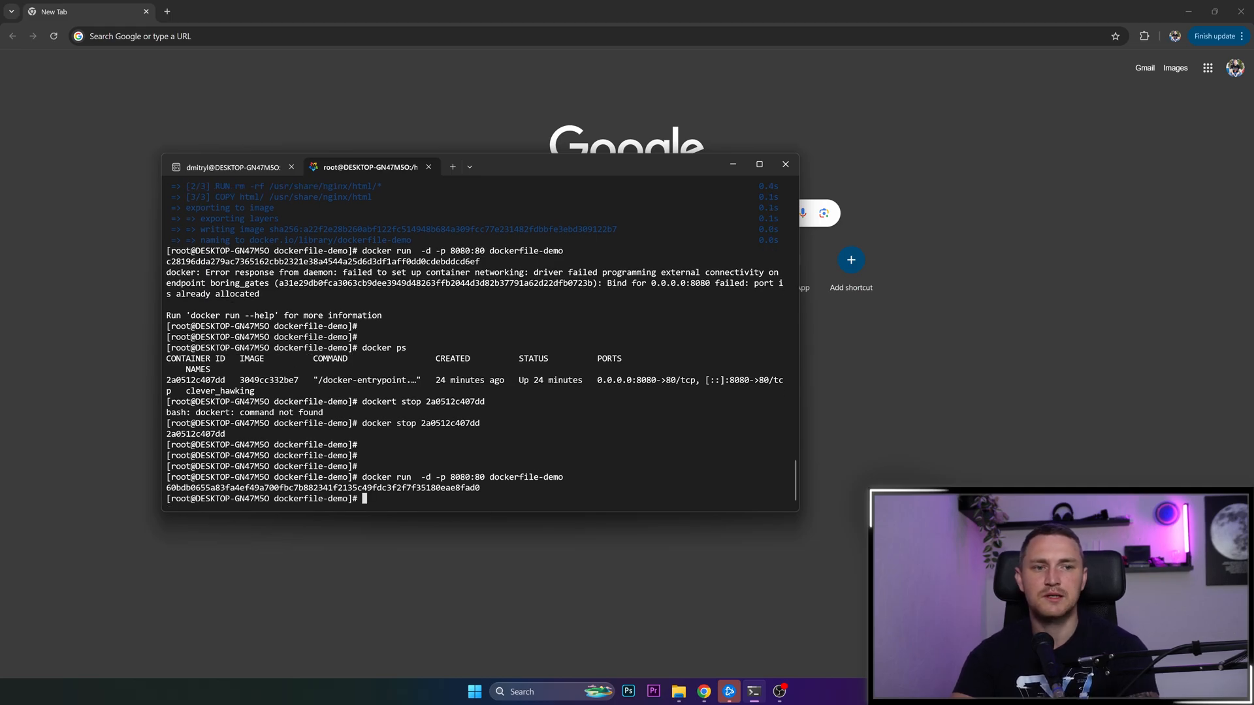
pyautogui.write('docker ps')
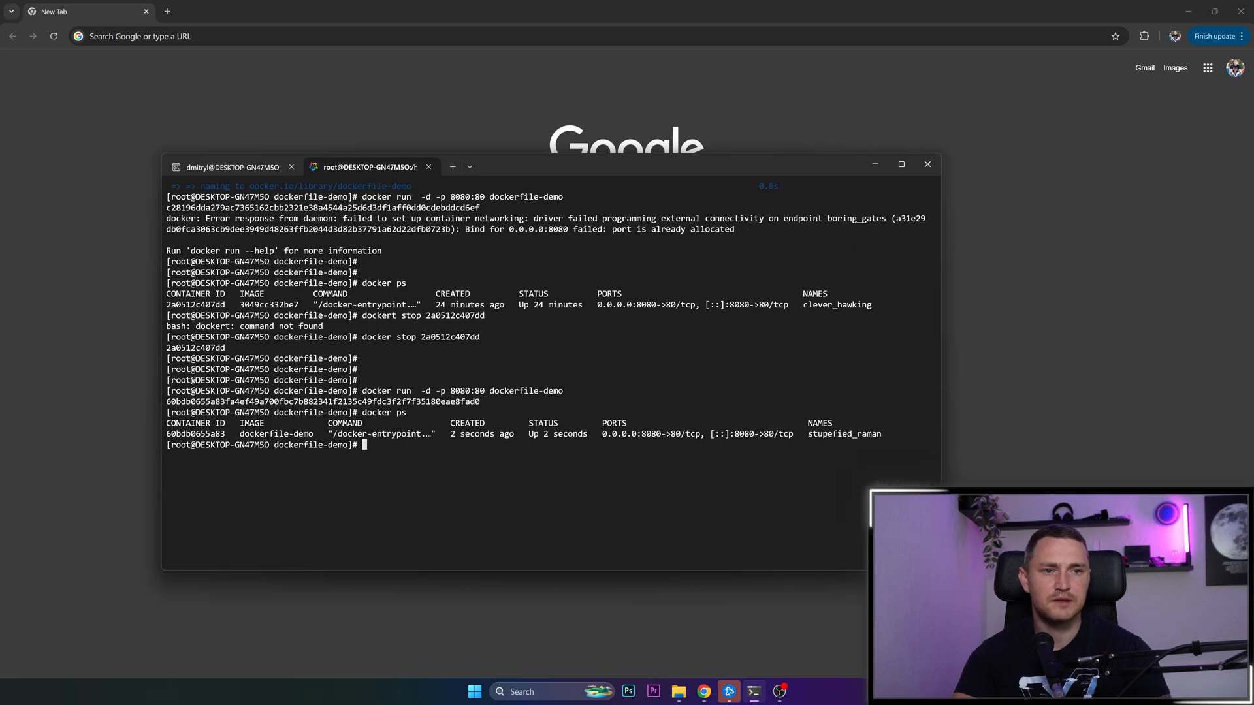
# - Show the old nginx container's graceful-shutdown log, then enter localhost:8080 in the browser
pyautogui.write('docke')
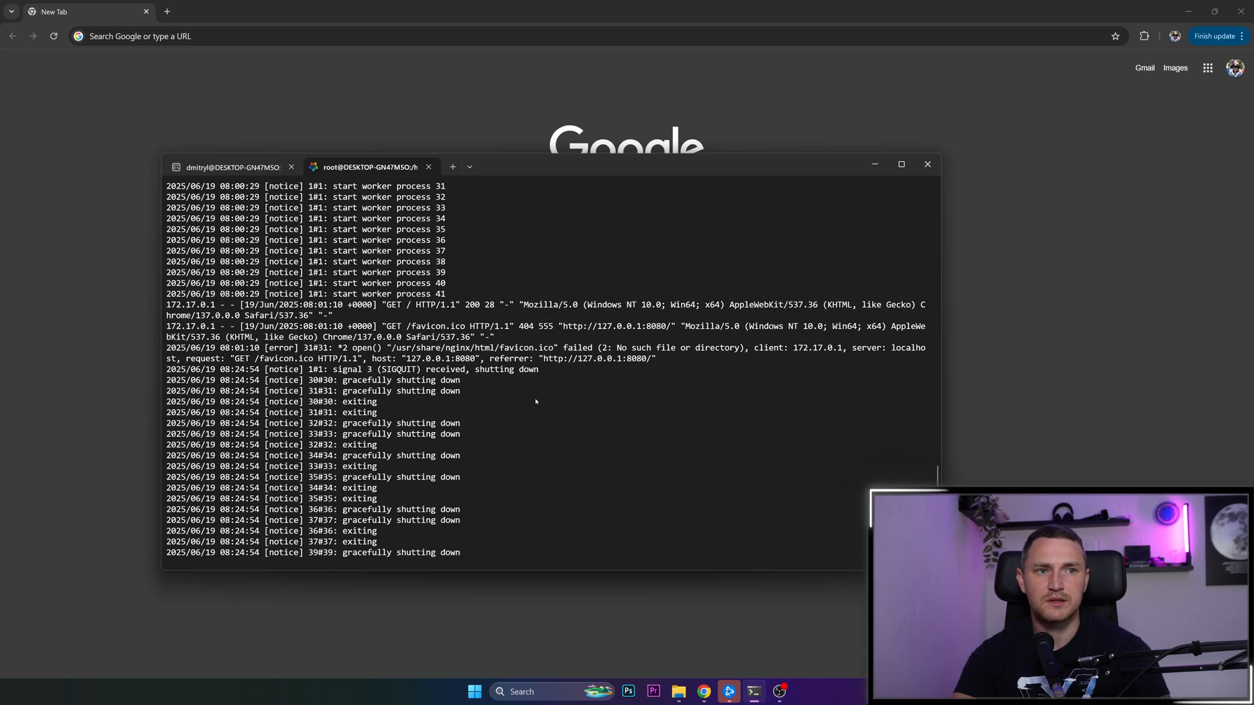
pyautogui.write('localhost:8080')
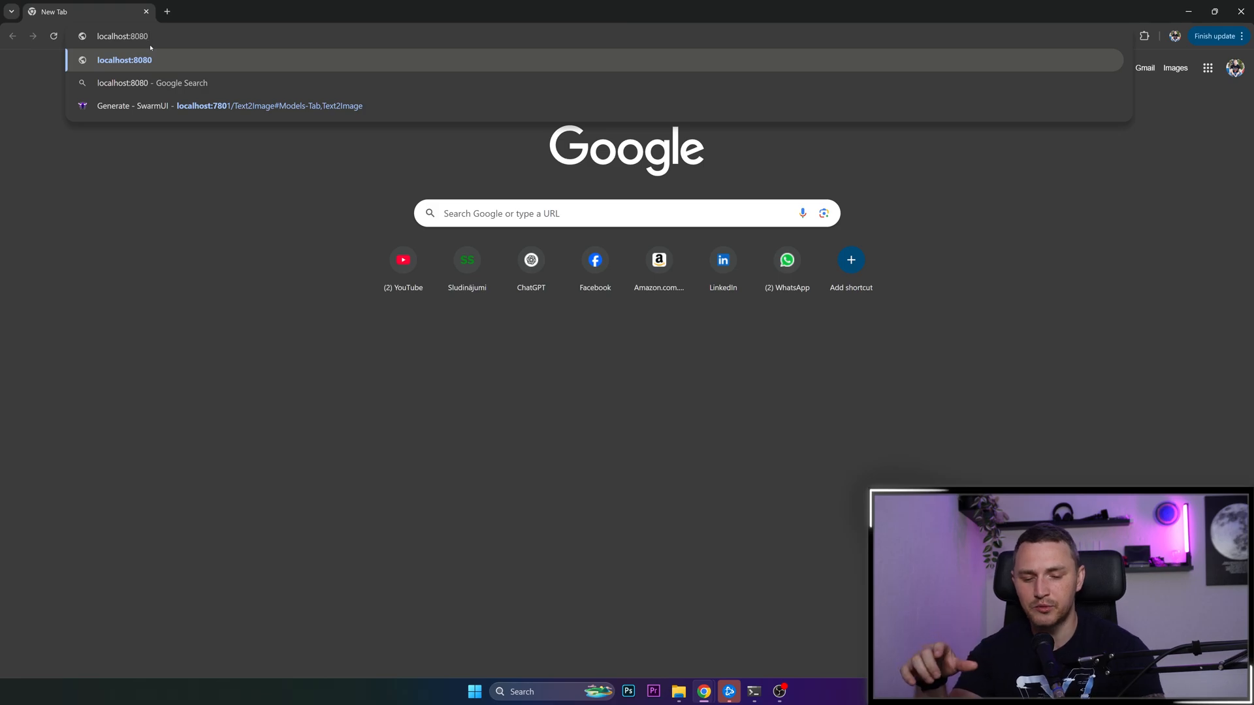
# - Load localhost:8080 in Chrome to show the 'Subscribe to my Channel, and check out Patreon!' heading
pyautogui.click(124, 59)
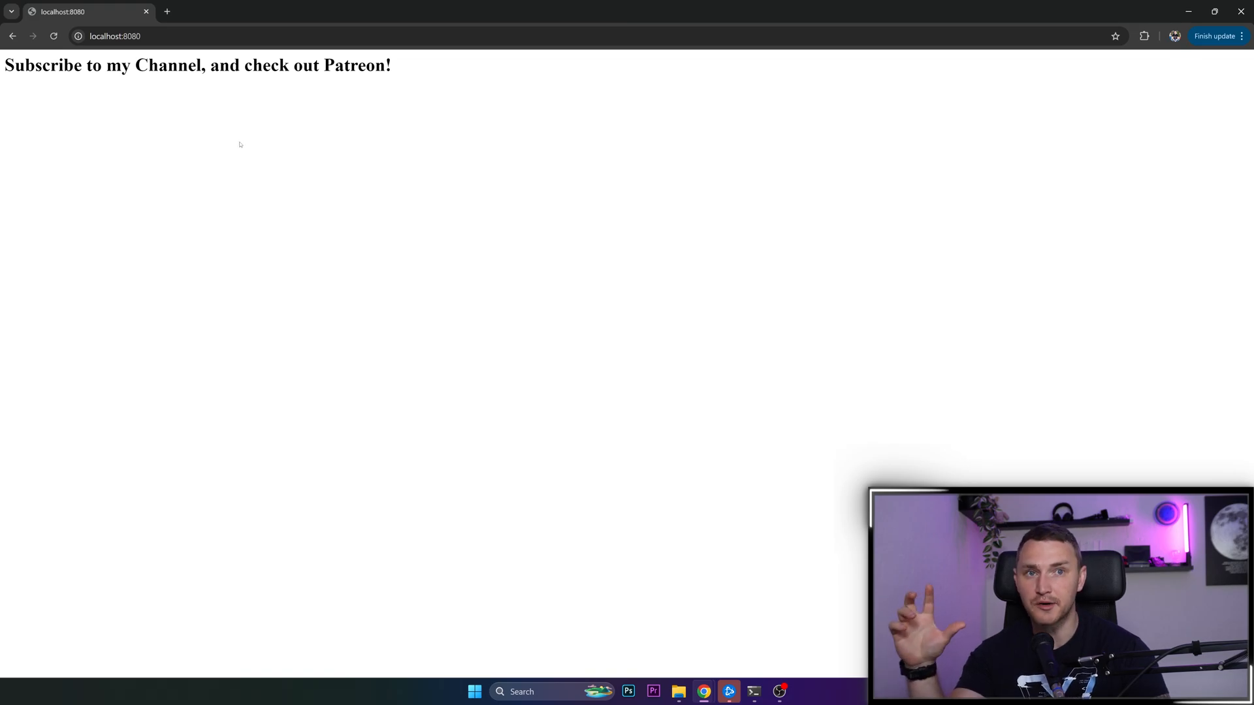
pyautogui.moveTo(213, 131)
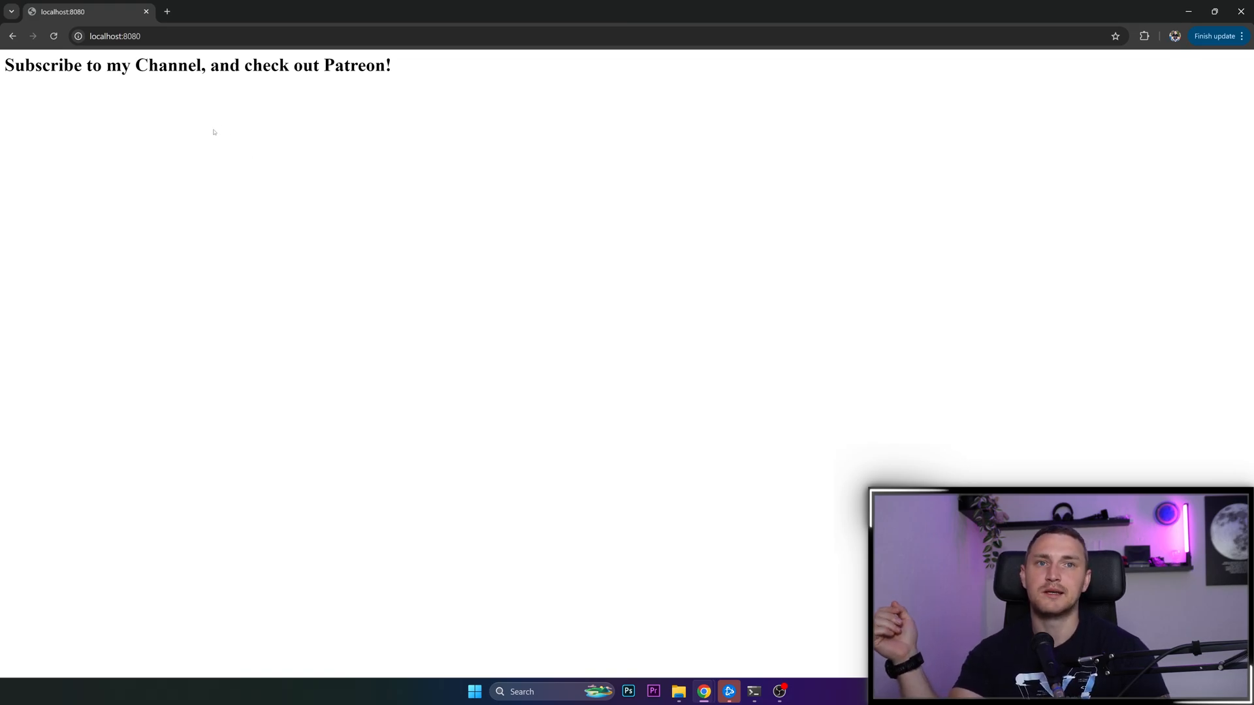